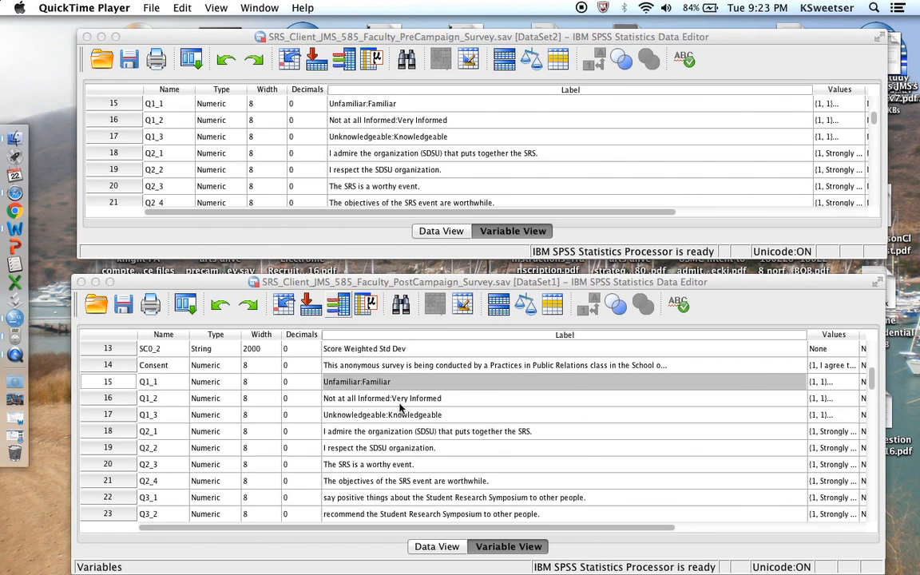
pyautogui.moveTo(415, 353)
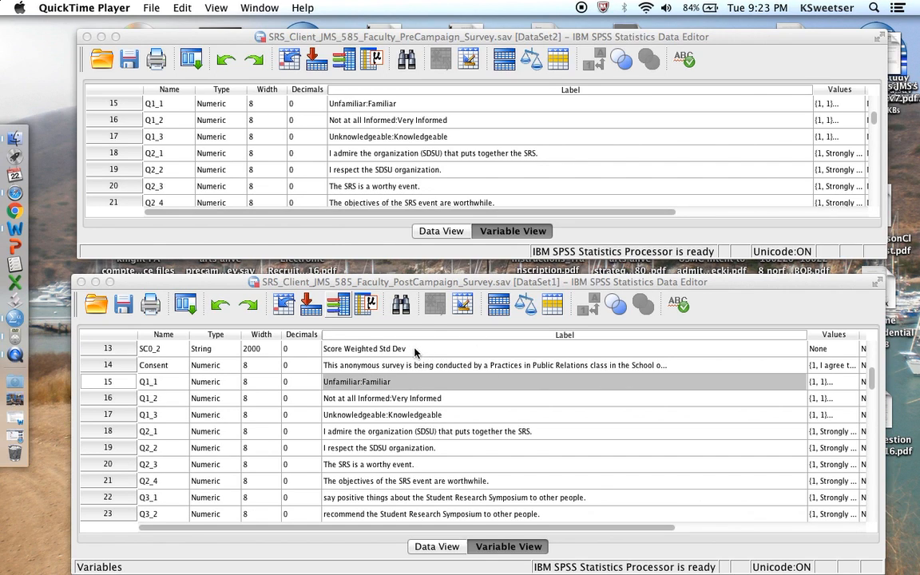
# Scroll the pre-campaign variable list to its end and select the first empty row
pyautogui.scroll(3)
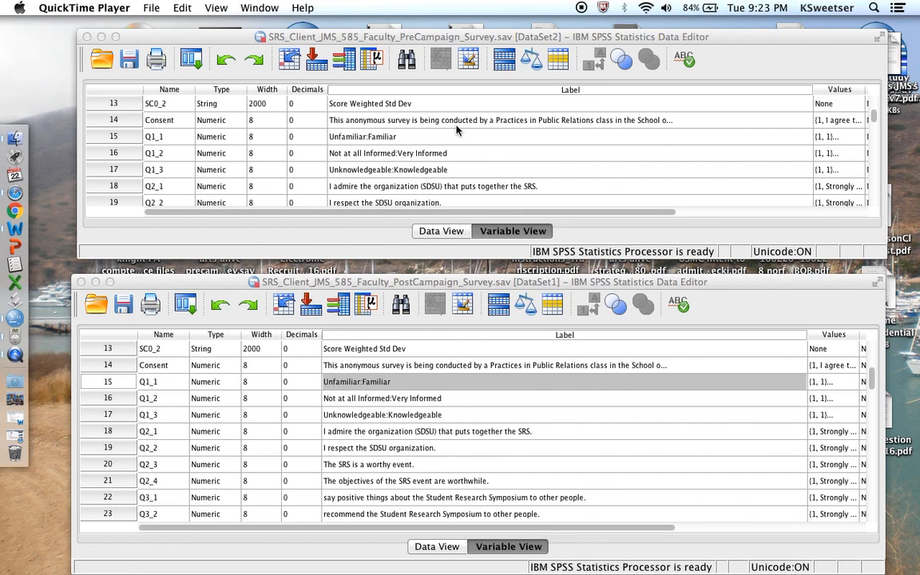
pyautogui.click(387, 153)
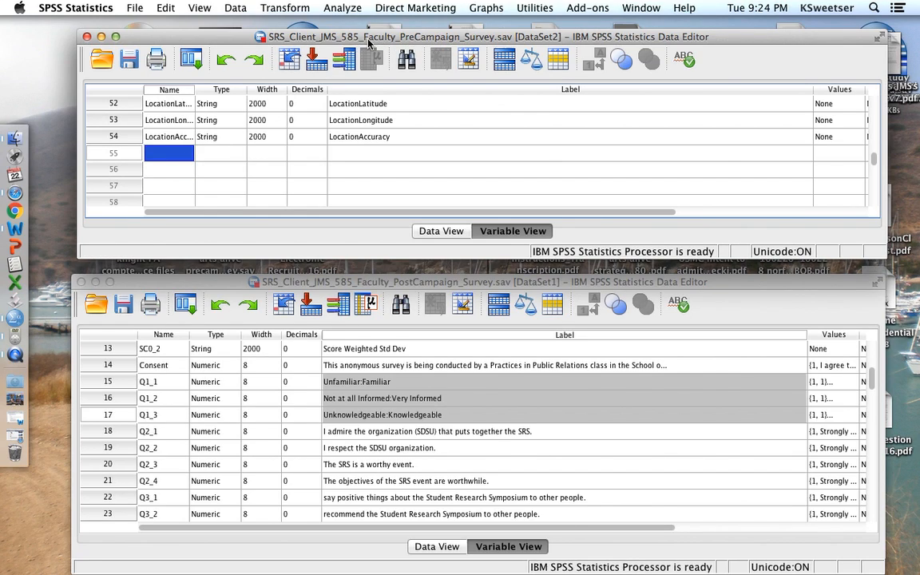
# Define numeric variable CELL with value labels 1 = pretest, 2 = posttest, then show Data View
pyautogui.write('C')
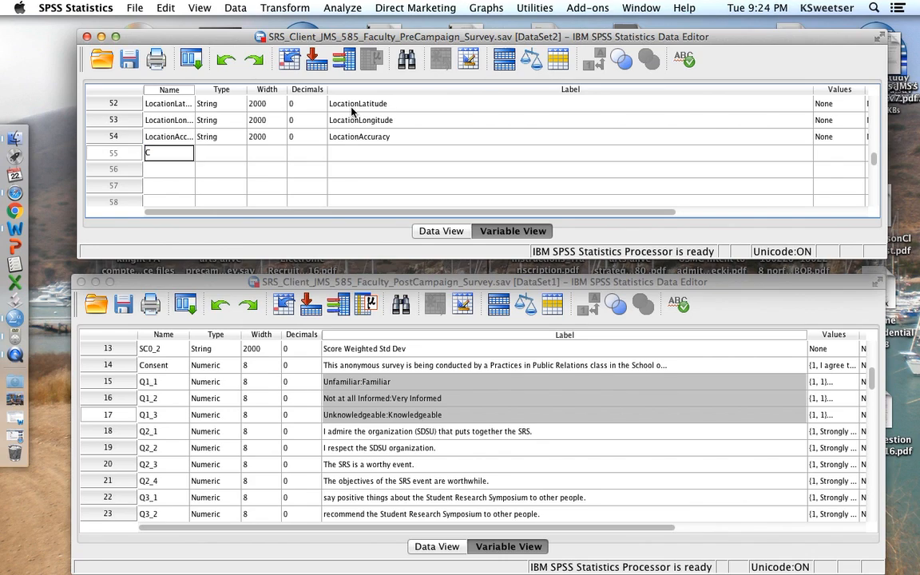
pyautogui.write('ELL')
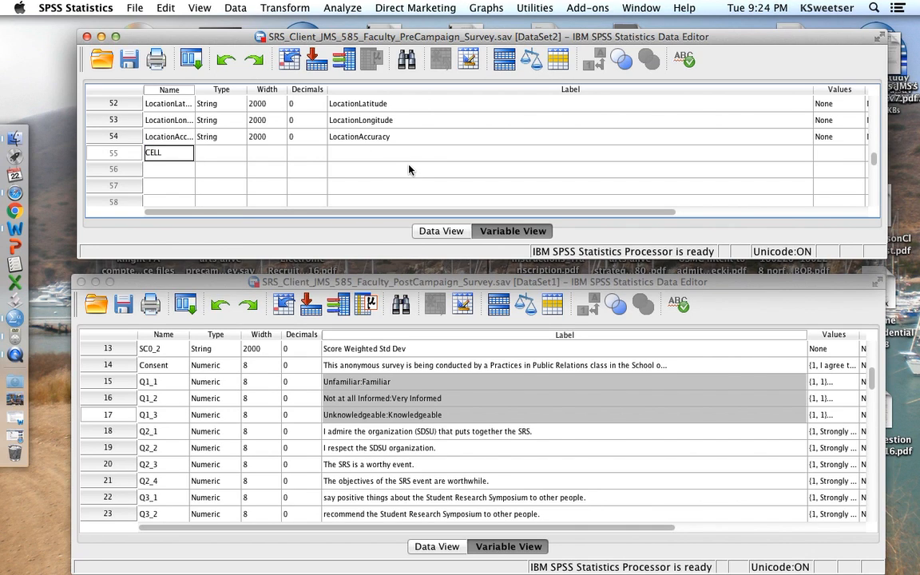
pyautogui.click(865, 154)
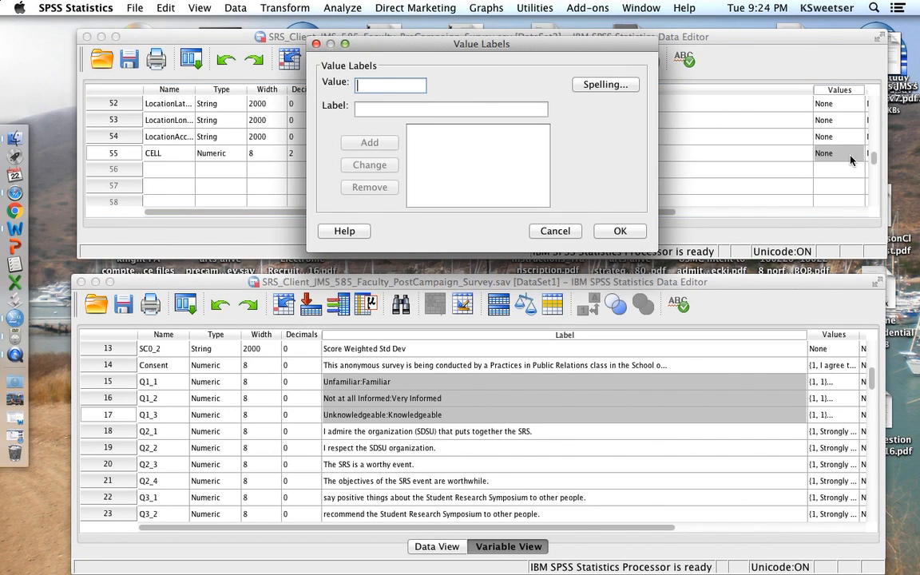
pyautogui.write('1')
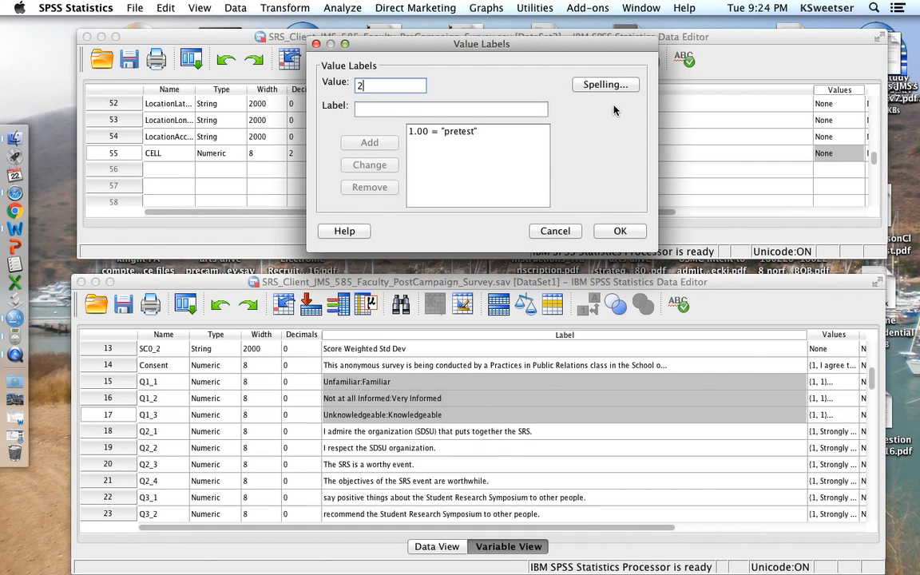
pyautogui.write('postte')
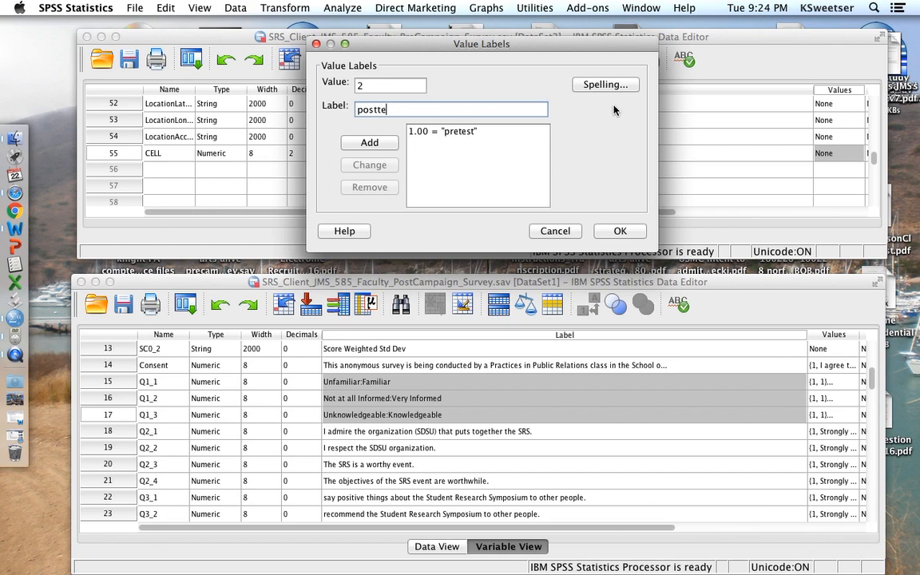
pyautogui.click(620, 230)
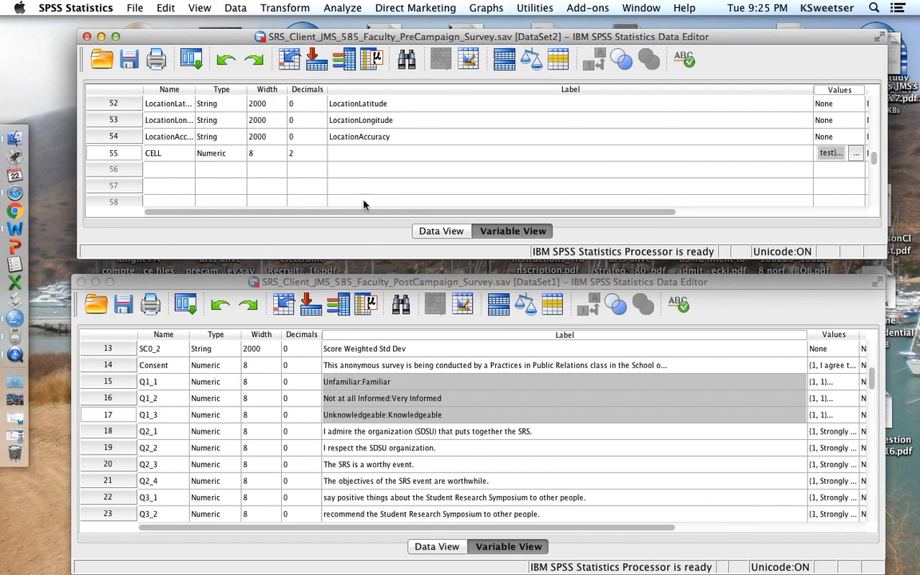
pyautogui.click(440, 230)
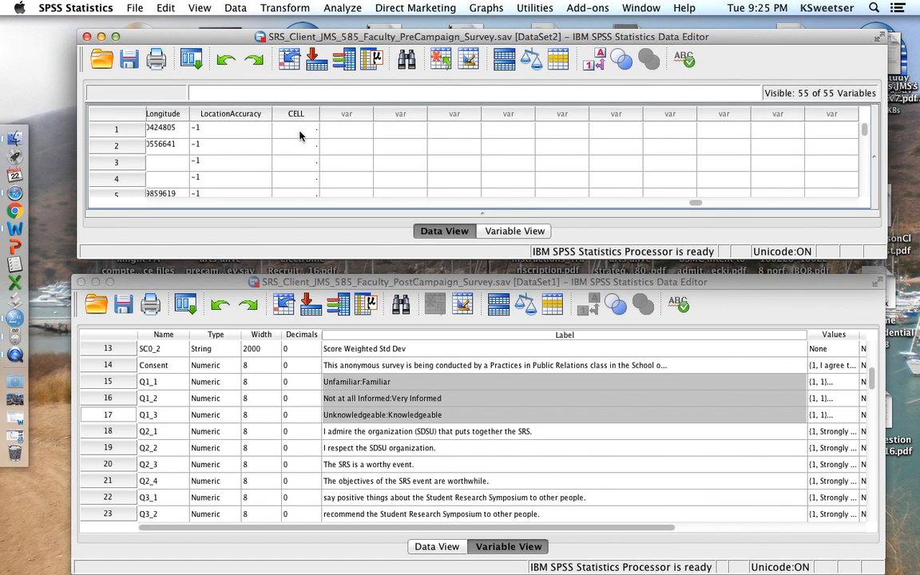
# Enter 1.00 in CELL for the first case and for the last case, row 158, then return to Variable View
pyautogui.click(296, 128)
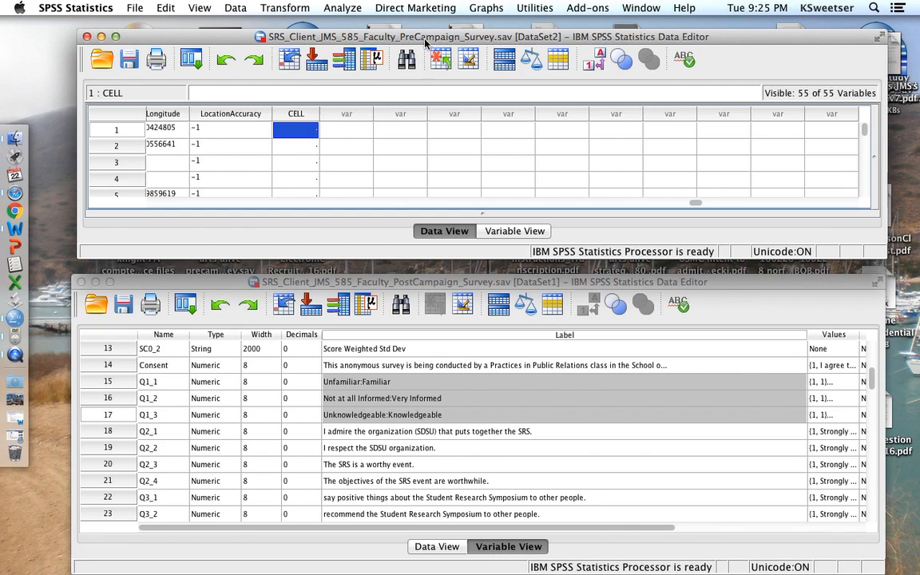
pyautogui.write('1.00')
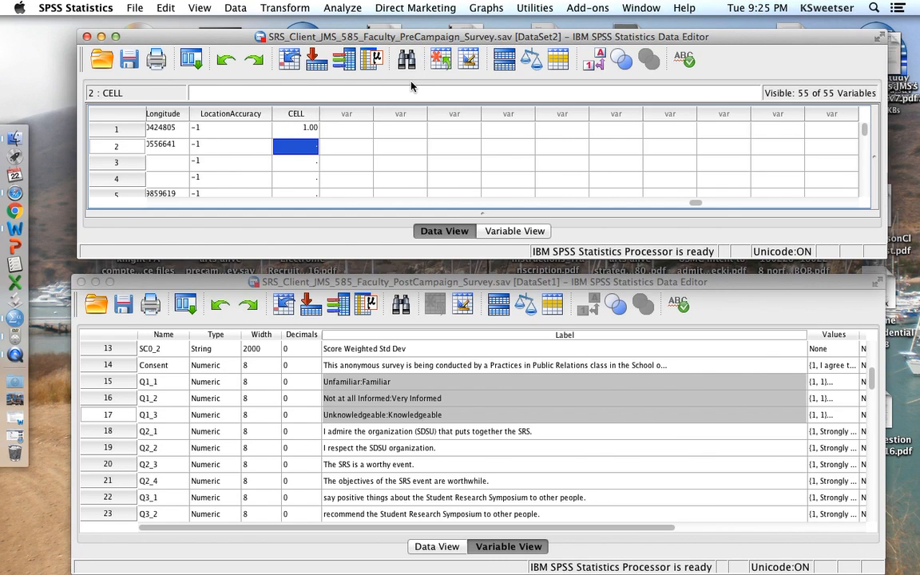
pyautogui.click(295, 159)
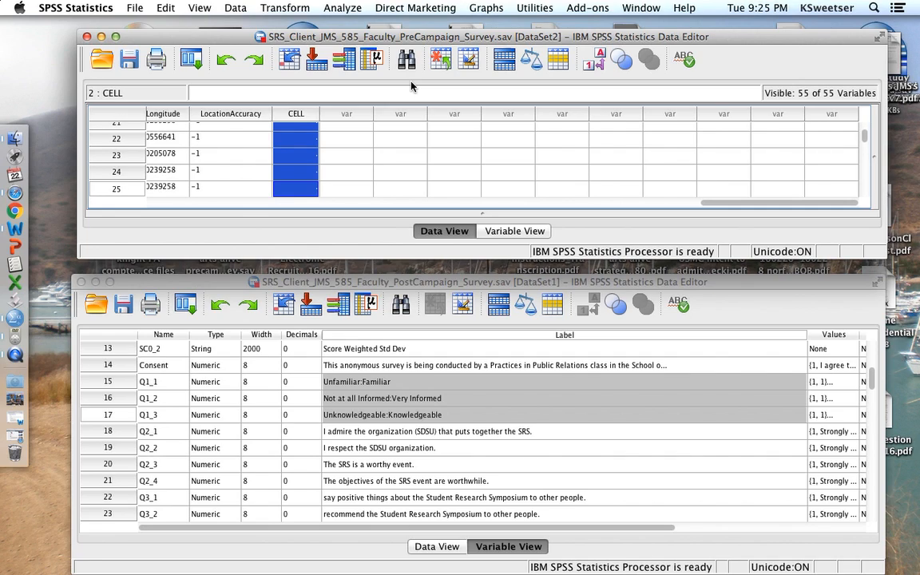
pyautogui.scroll(-3)
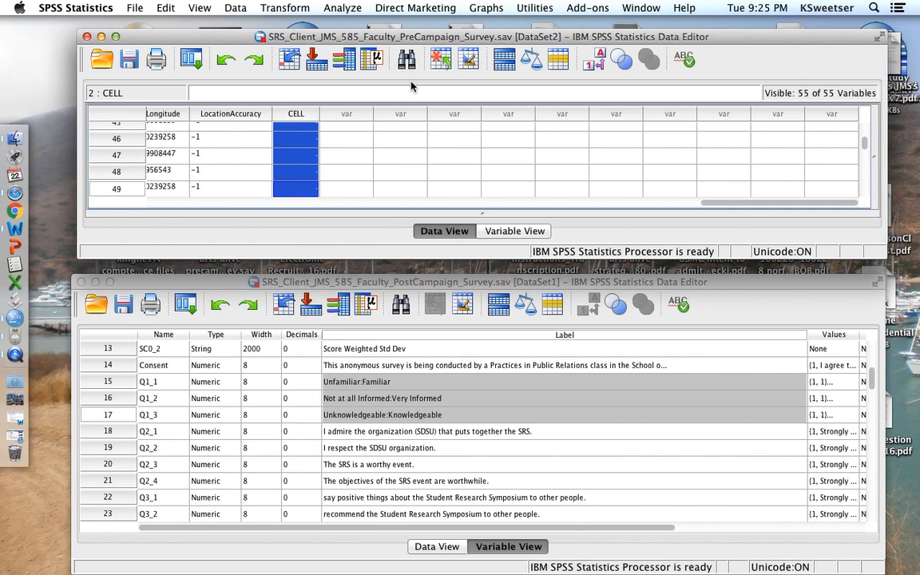
pyautogui.scroll(-3)
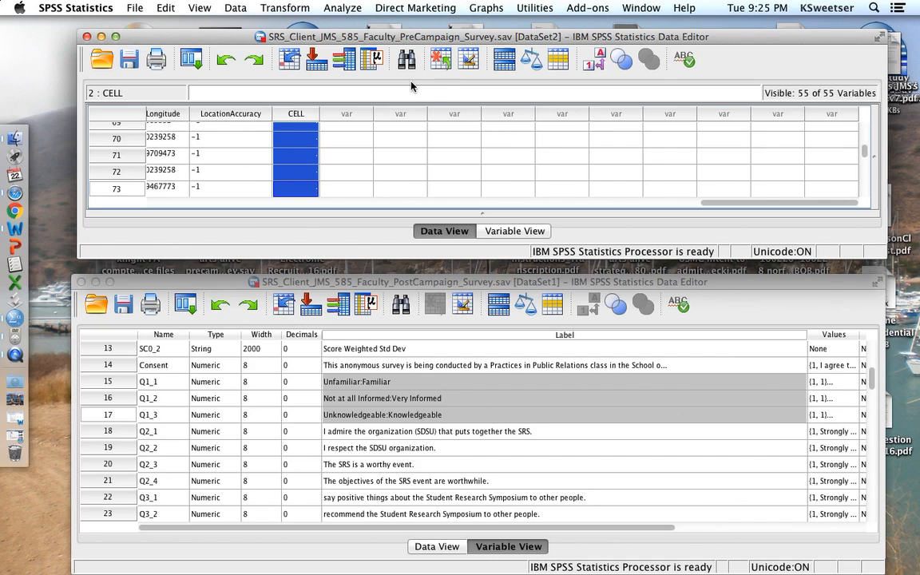
pyautogui.scroll(-3)
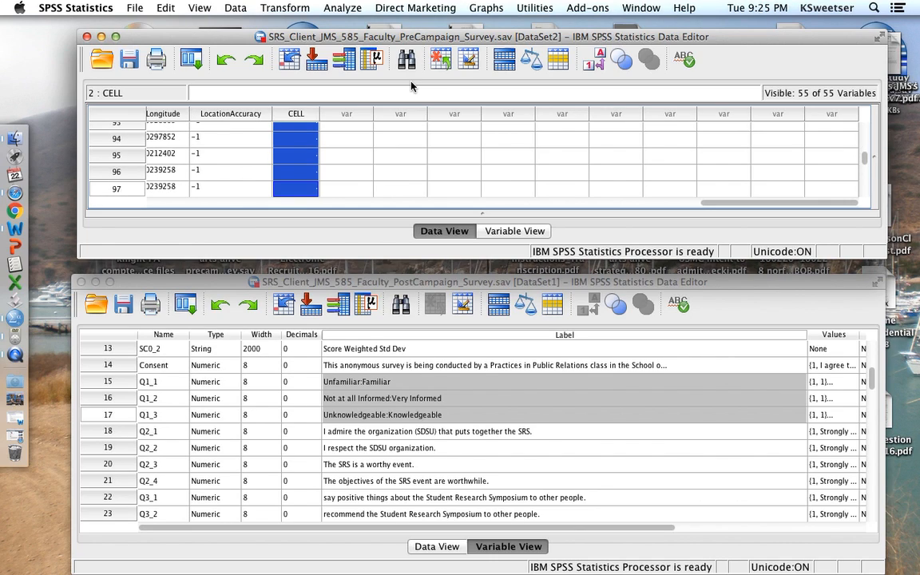
pyautogui.scroll(-3)
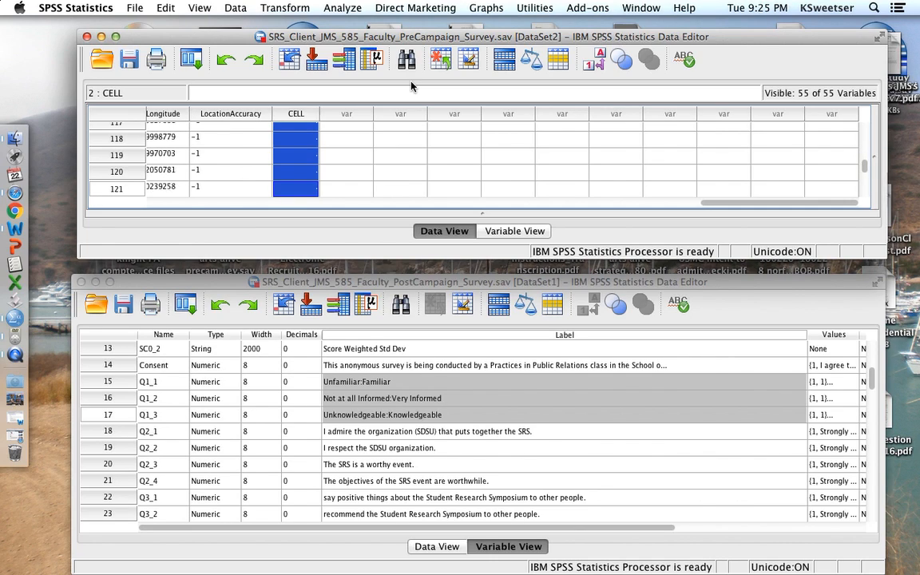
pyautogui.scroll(-3)
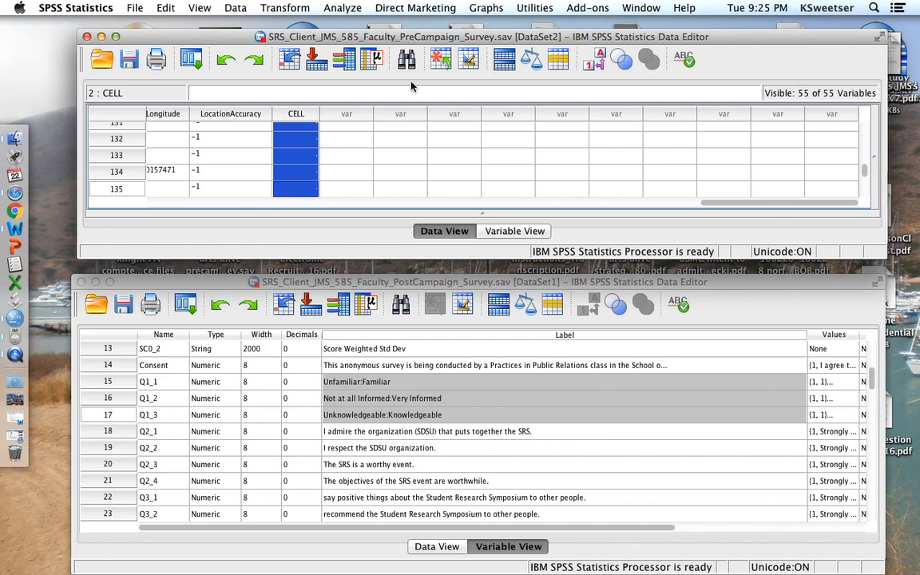
pyautogui.scroll(-3)
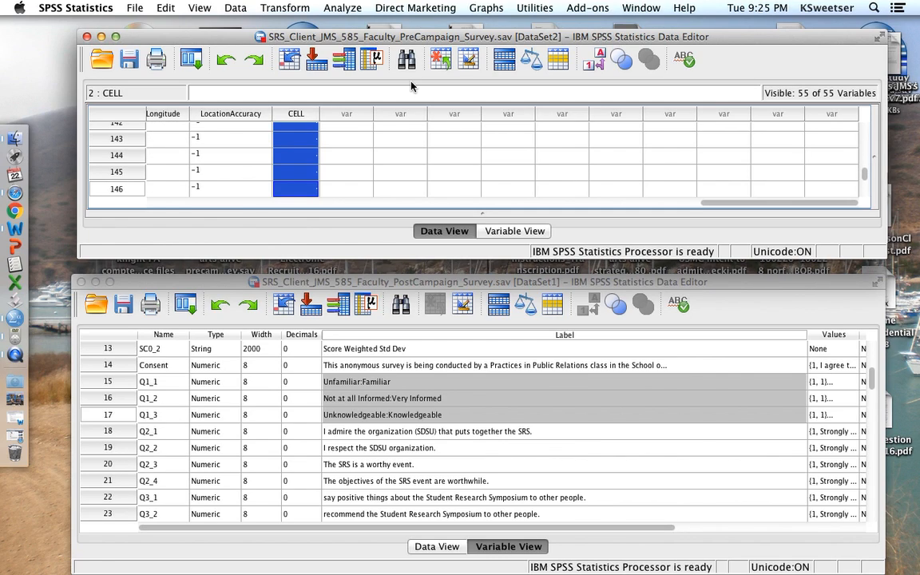
pyautogui.scroll(-3)
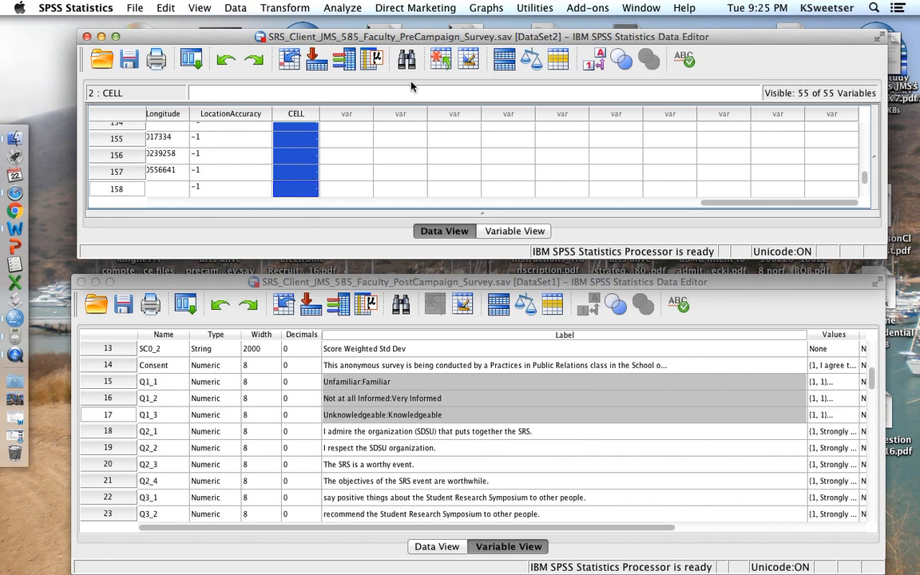
pyautogui.scroll(-3)
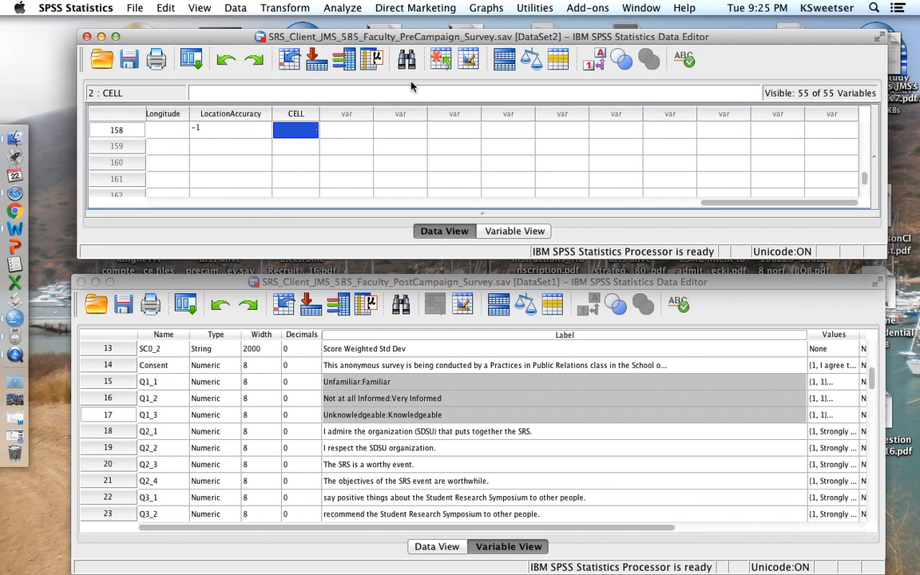
pyautogui.write('1.00')
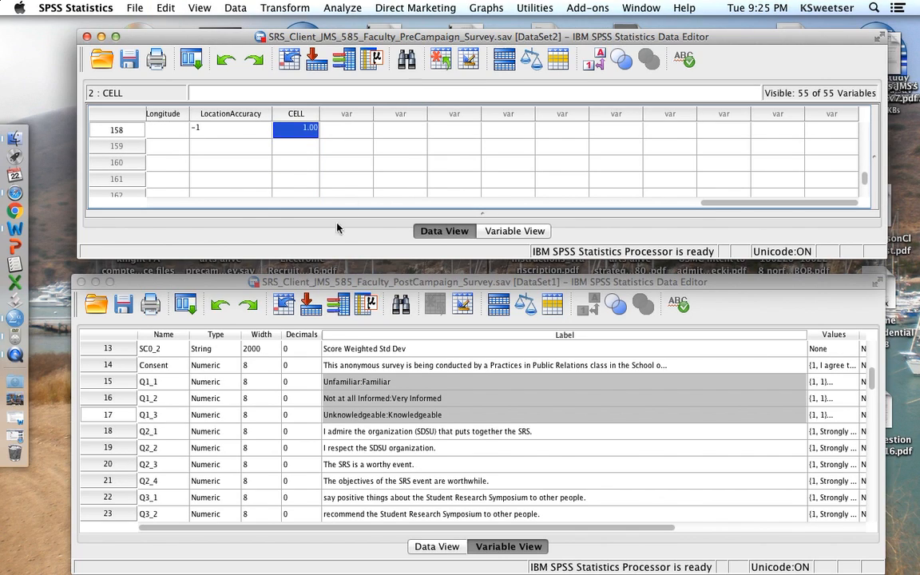
pyautogui.click(512, 230)
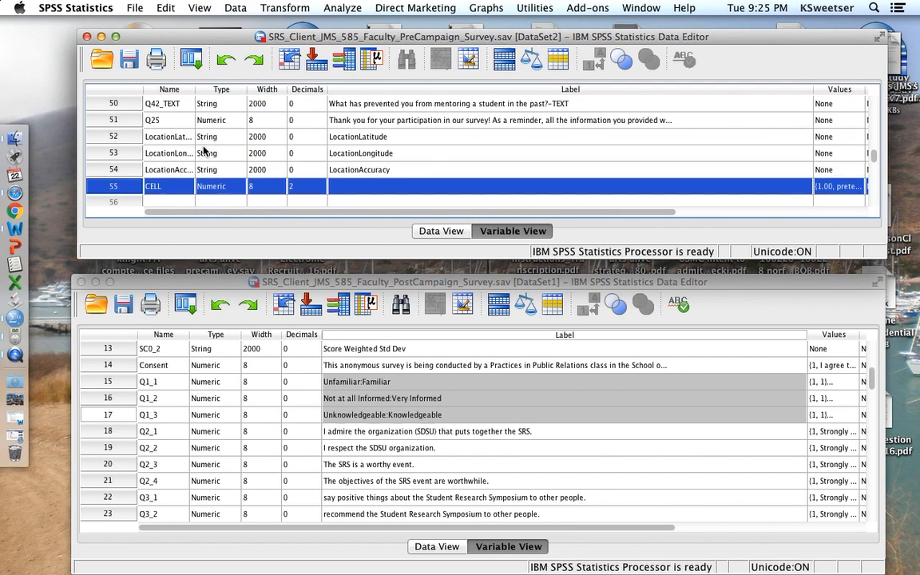
# Copy the CELL variable definition into the post-campaign file's first empty variable row
pyautogui.click(169, 185)
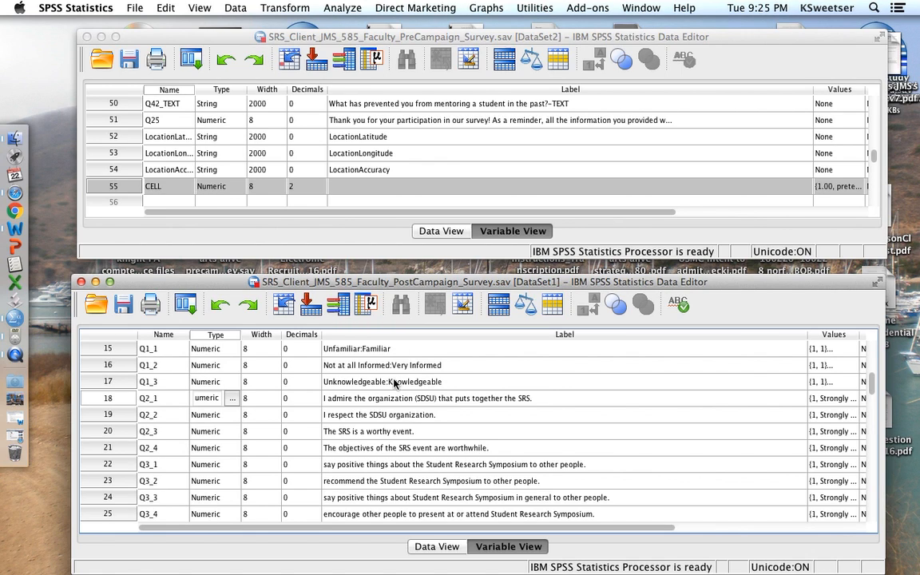
pyautogui.scroll(-3)
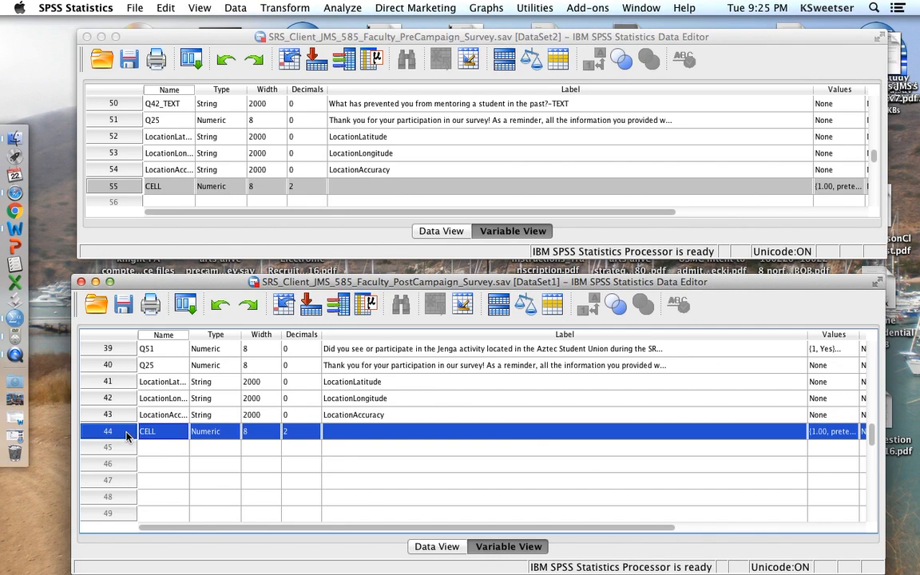
pyautogui.click(437, 547)
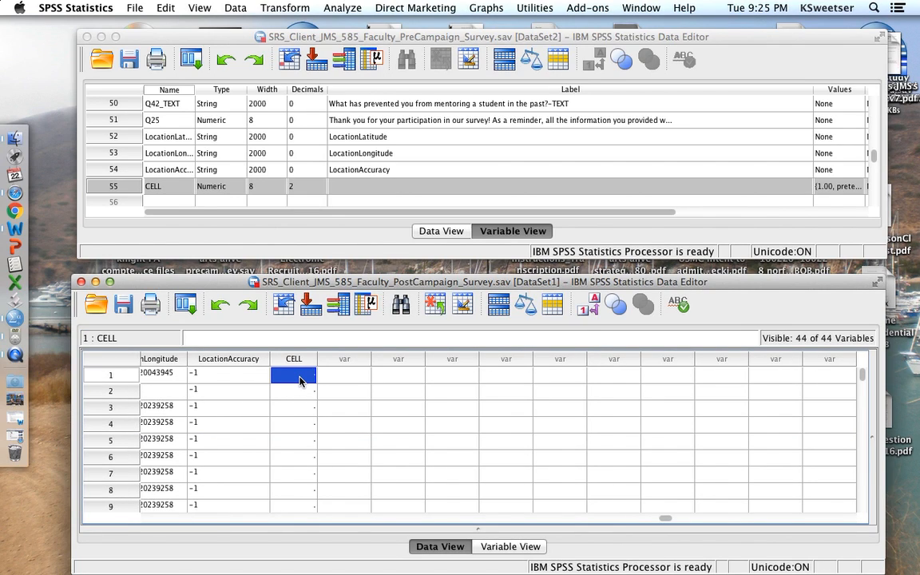
# Fill CELL with 2.00 for the post-campaign cases down to row 91
pyautogui.write('2.00')
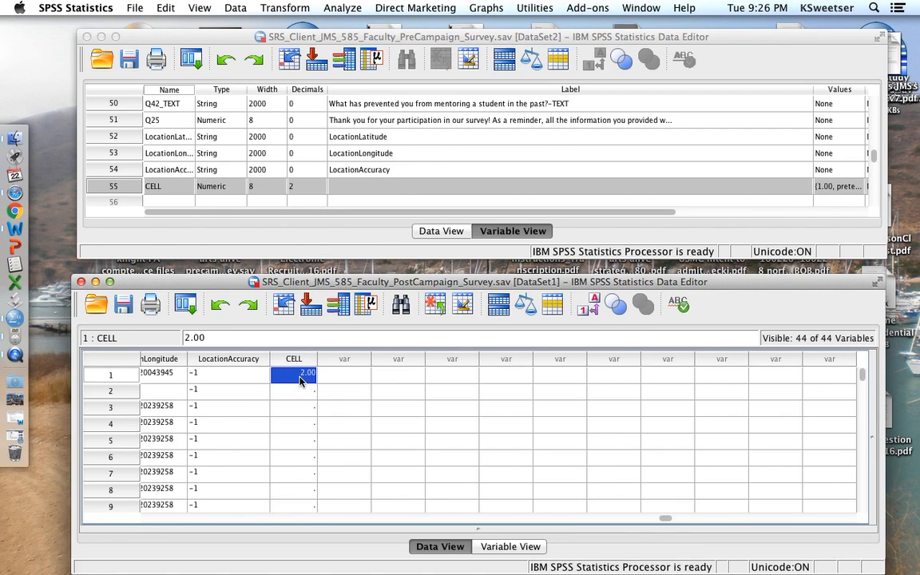
pyautogui.moveTo(418, 294)
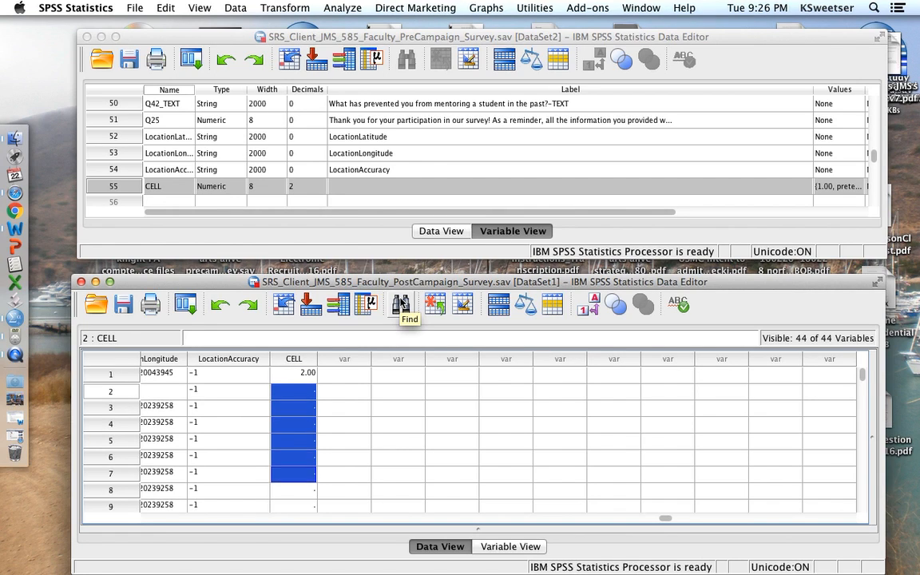
pyautogui.scroll(-3)
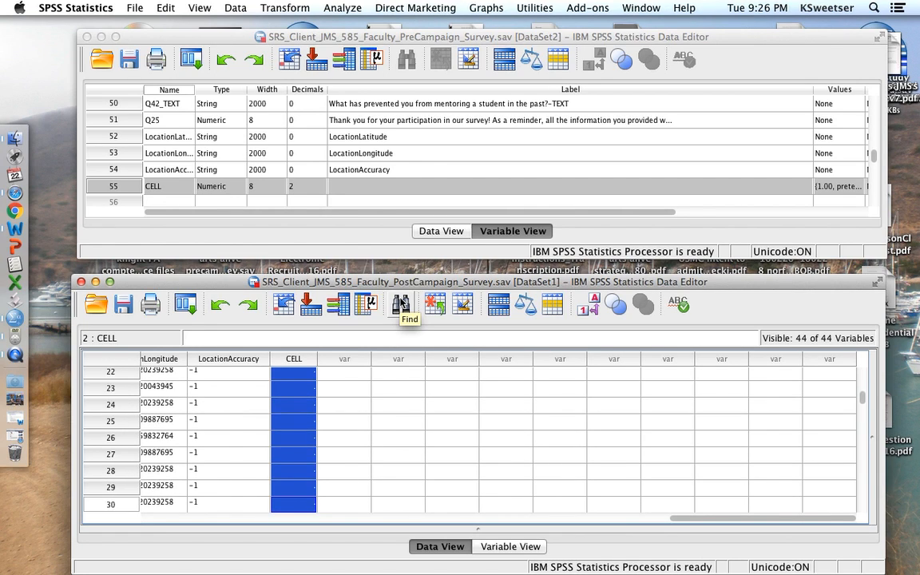
pyautogui.scroll(-3)
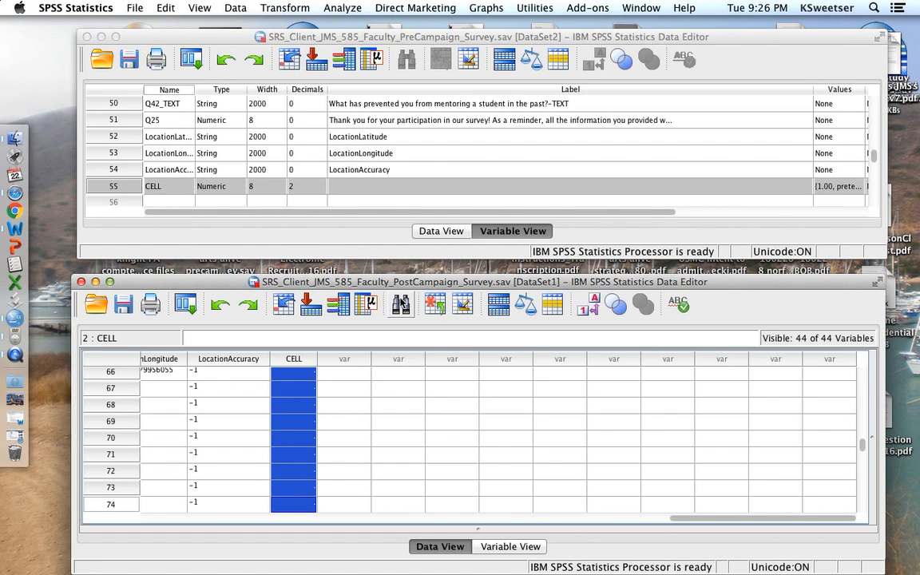
pyautogui.scroll(-3)
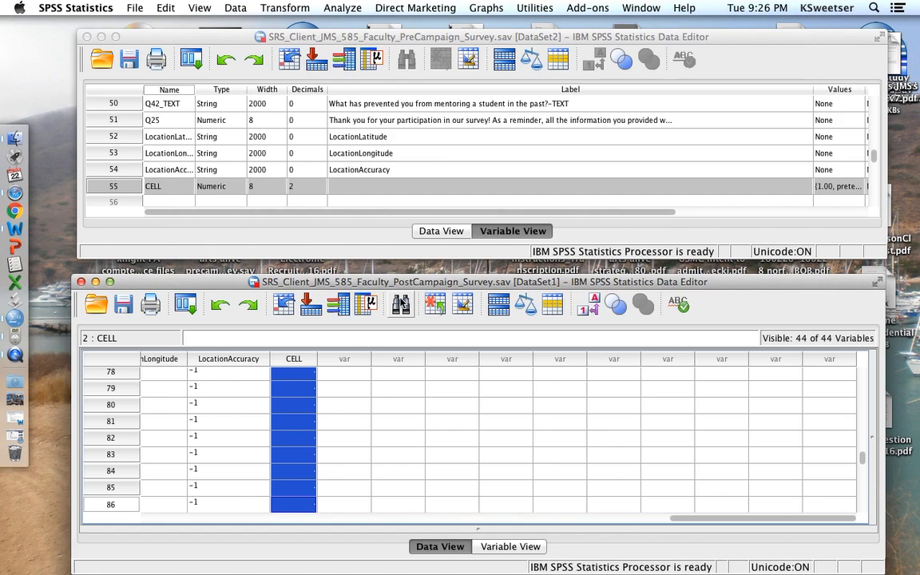
pyautogui.scroll(-3)
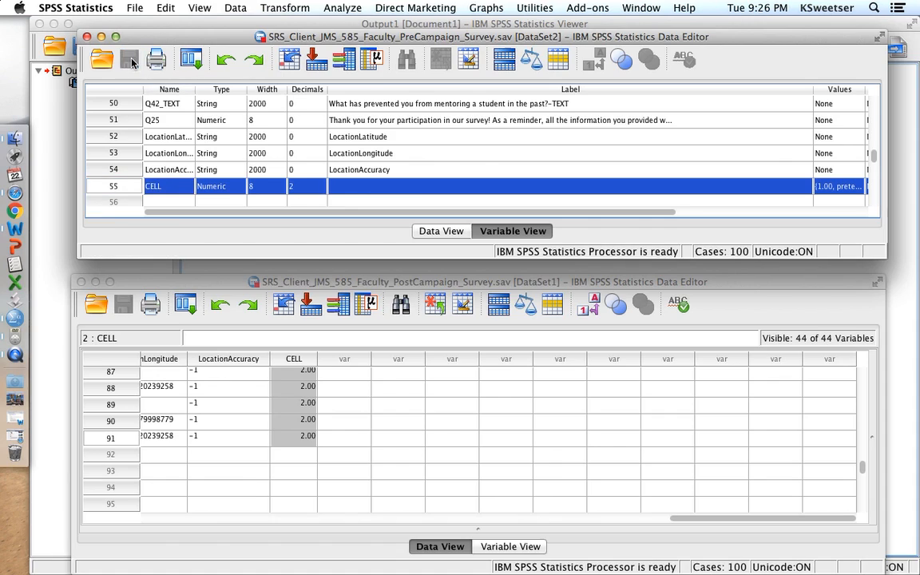
pyautogui.moveTo(294, 226)
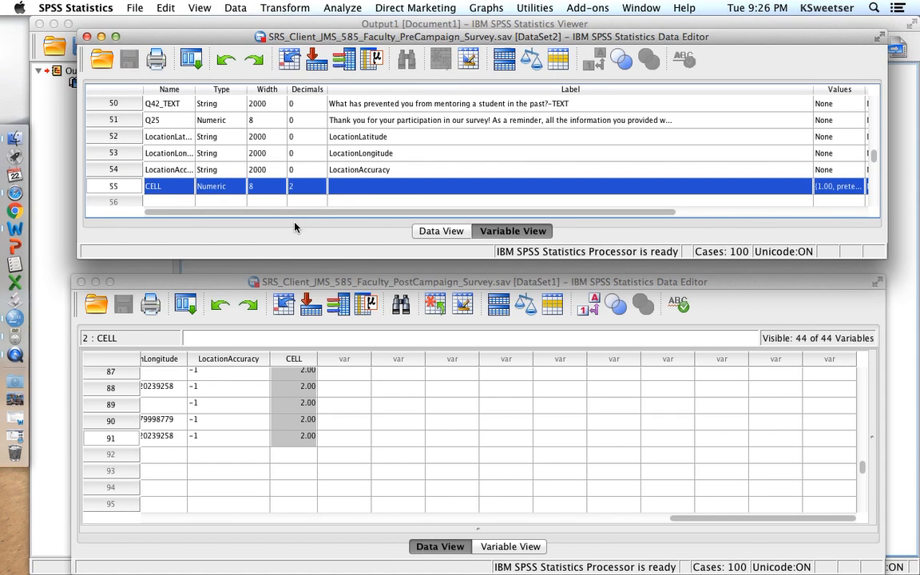
# Switch the post-campaign Data Editor to Variable View for side-by-side comparison
pyautogui.click(345, 388)
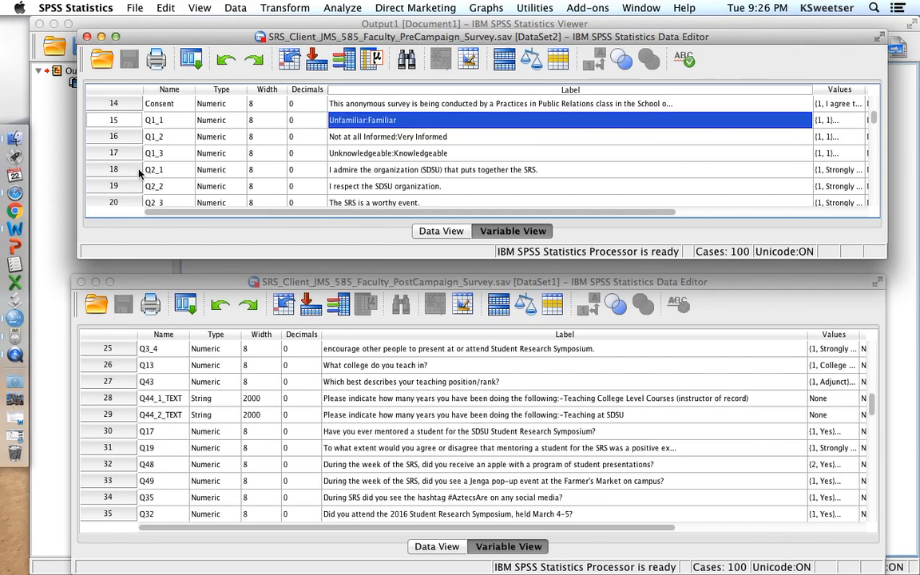
pyautogui.moveTo(175, 142)
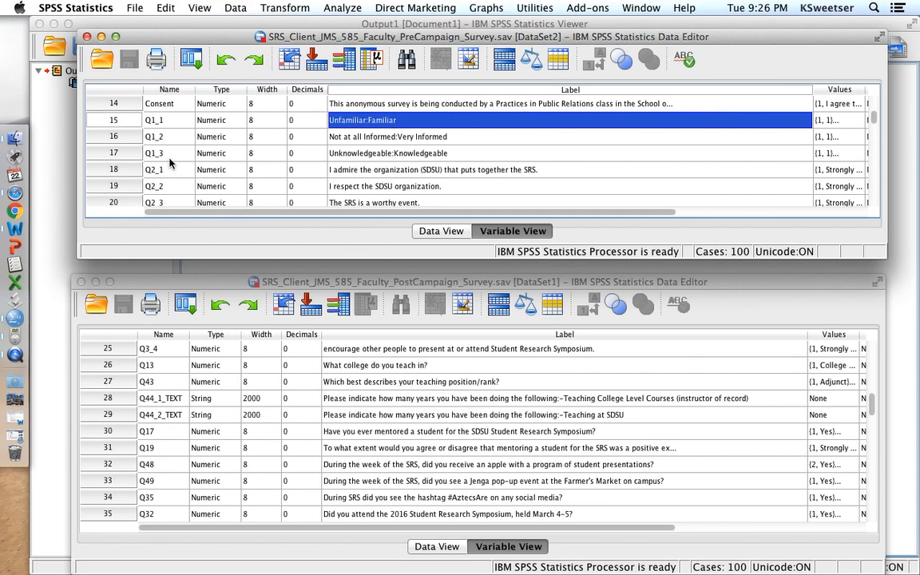
pyautogui.moveTo(355, 395)
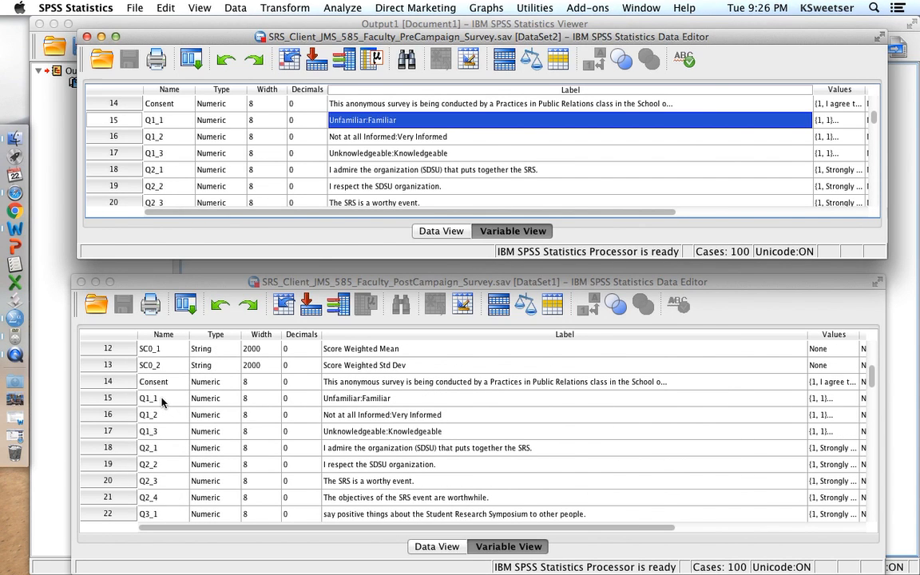
pyautogui.moveTo(159, 441)
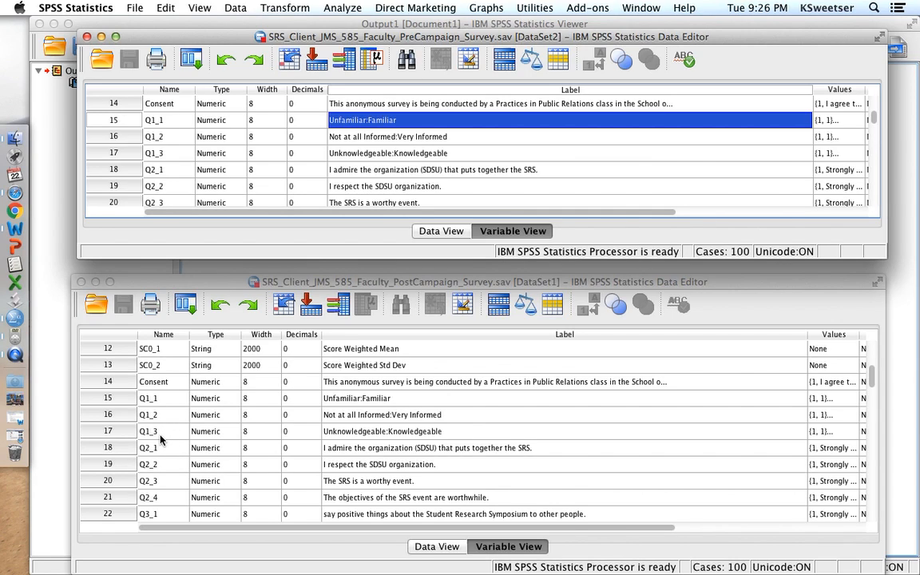
pyautogui.moveTo(166, 476)
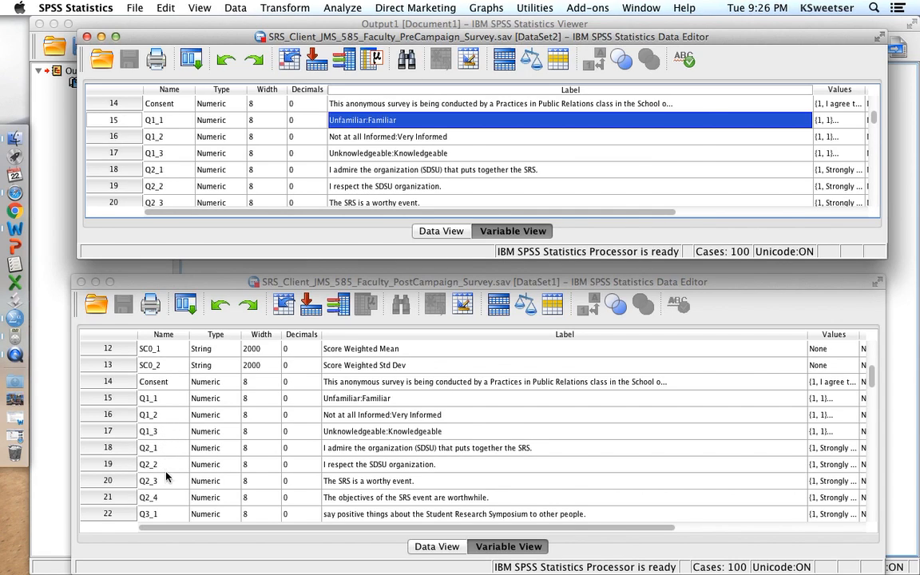
pyautogui.moveTo(281, 215)
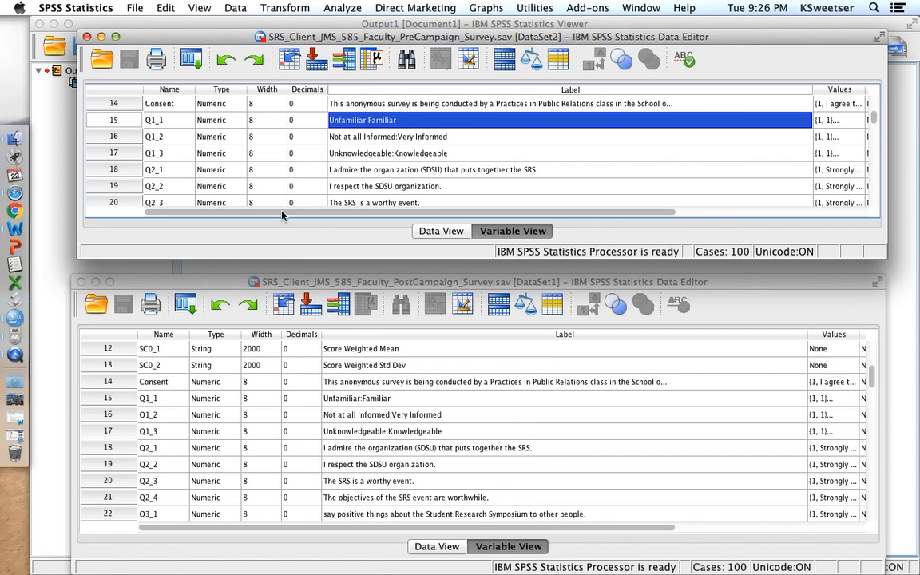
pyautogui.moveTo(236, 44)
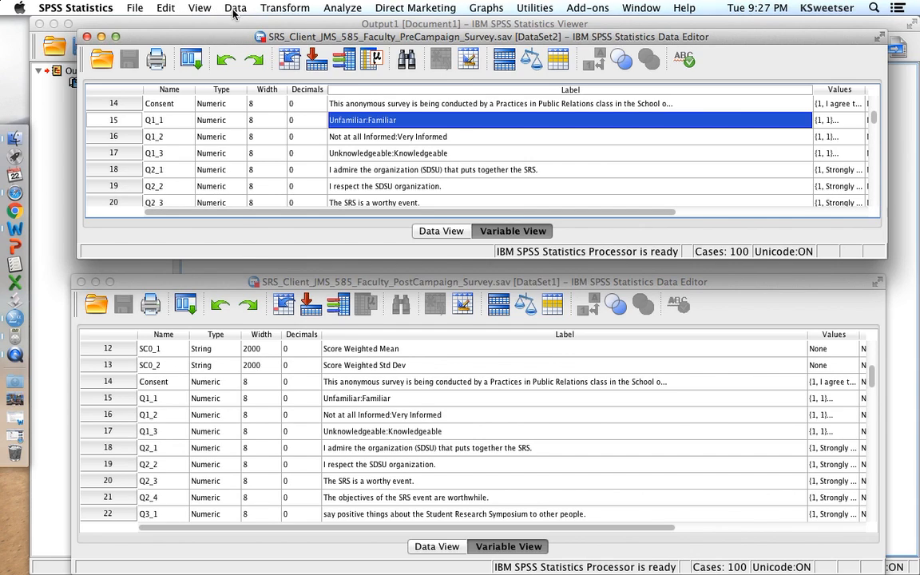
# Start Data > Merge Files > Add Cases with the open PostCampaign_Survey dataset as source
pyautogui.click(235, 7)
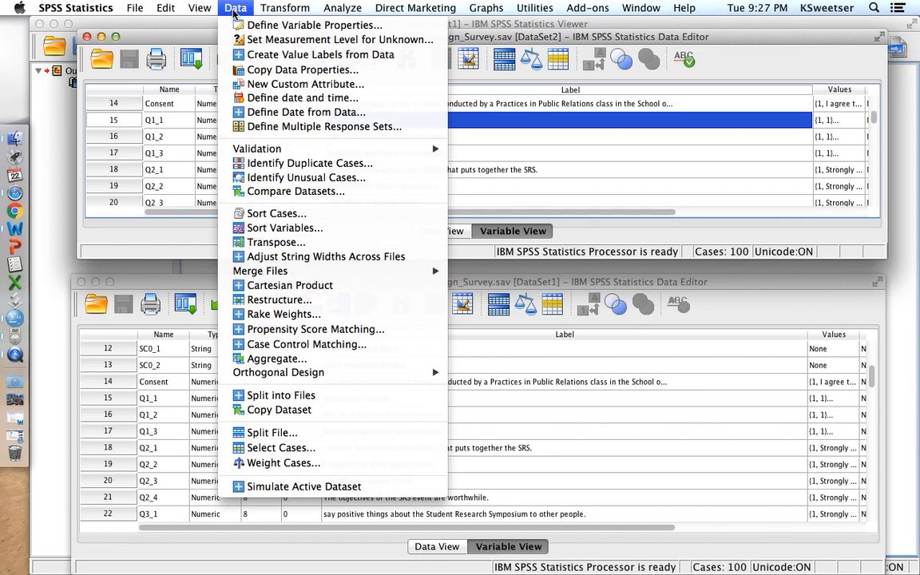
pyautogui.moveTo(278, 243)
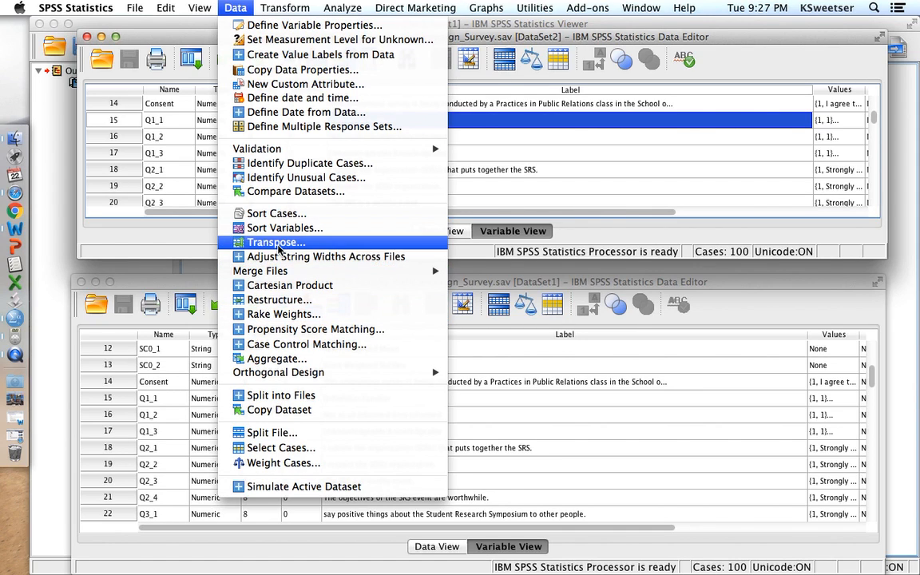
pyautogui.moveTo(259, 272)
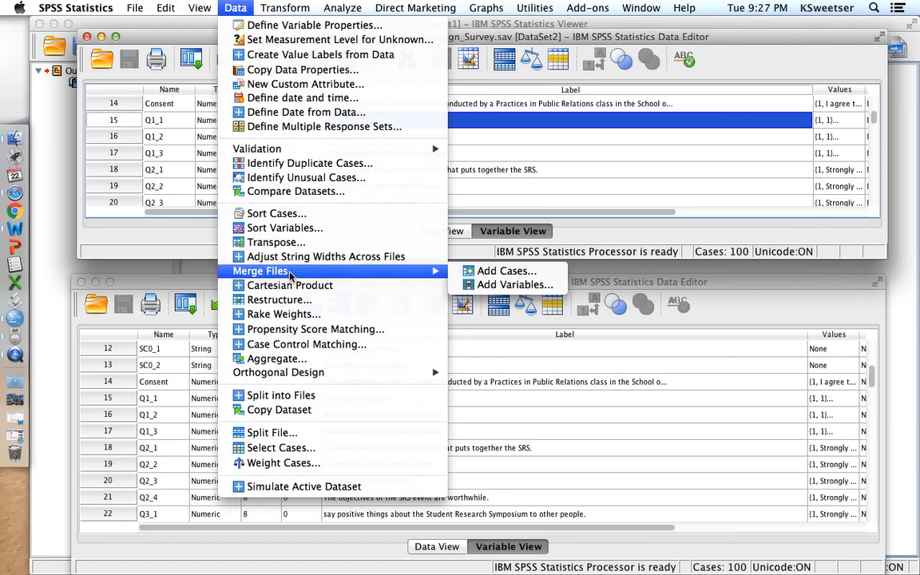
pyautogui.moveTo(506, 271)
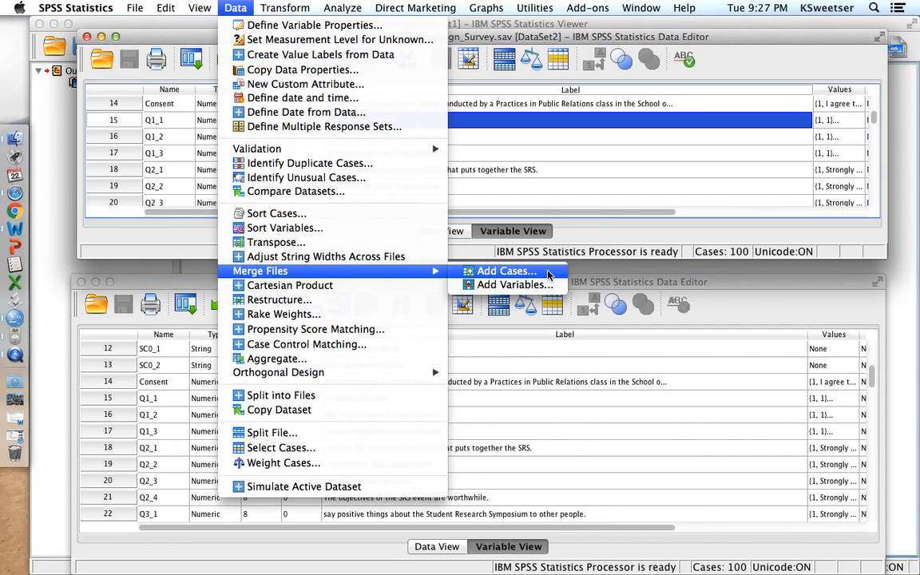
pyautogui.click(505, 272)
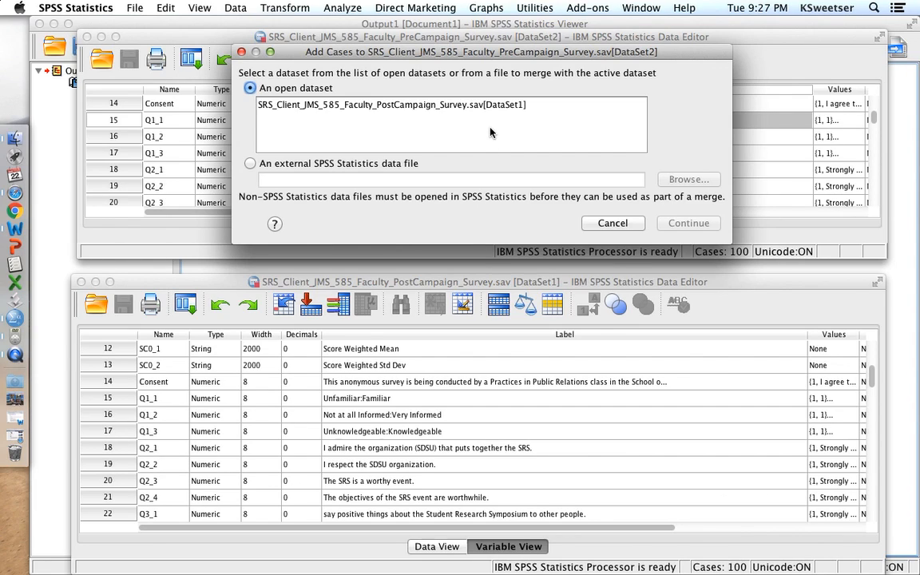
pyautogui.click(391, 104)
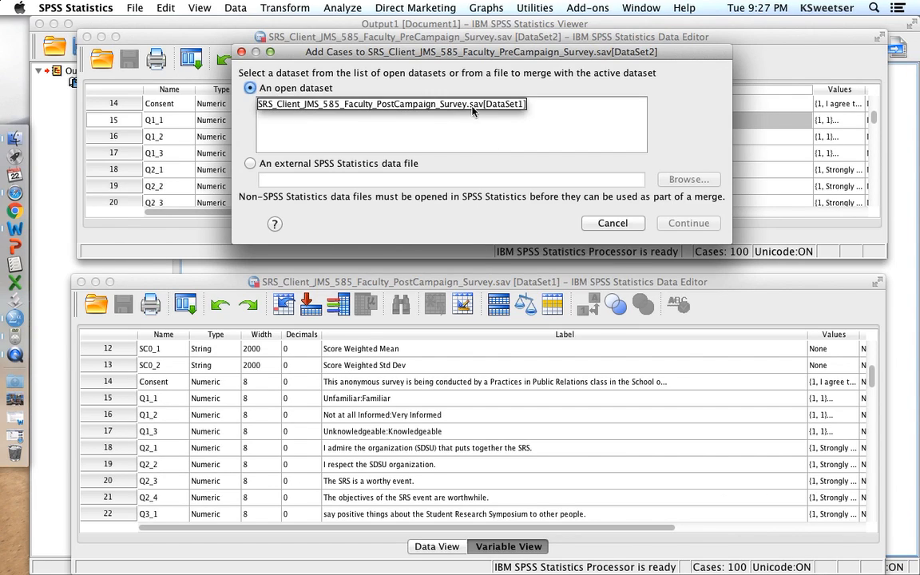
pyautogui.click(391, 104)
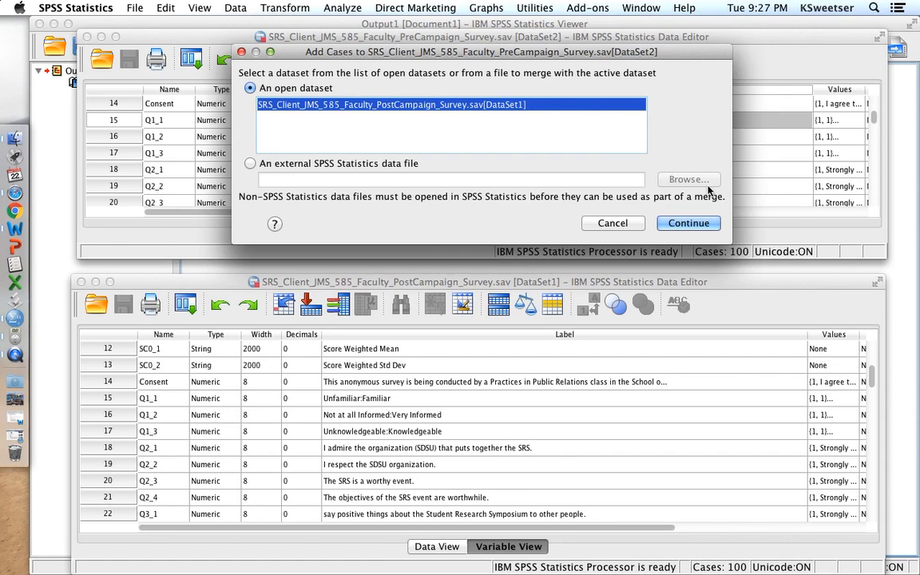
pyautogui.moveTo(518, 115)
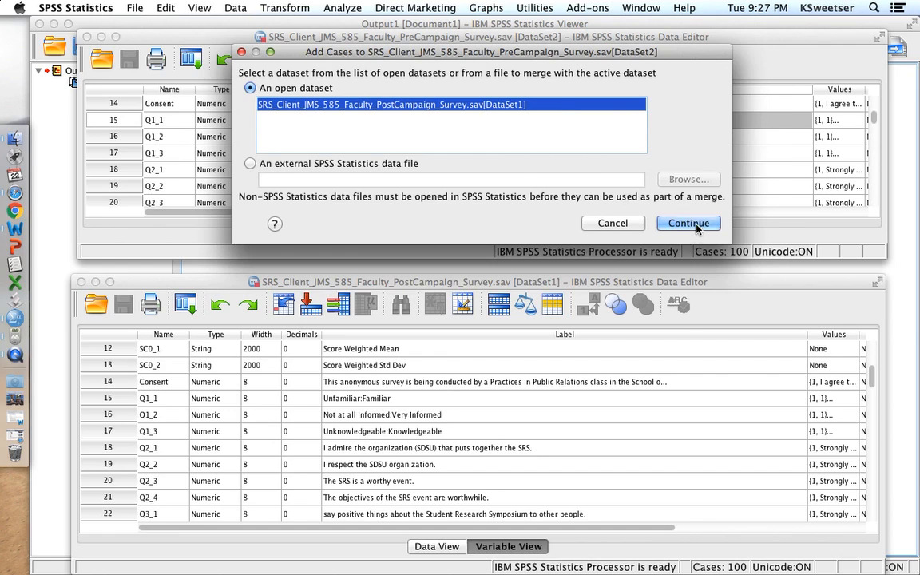
# Review paired and unpaired variables such as Q12_2, then run the Add Cases merge
pyautogui.click(689, 223)
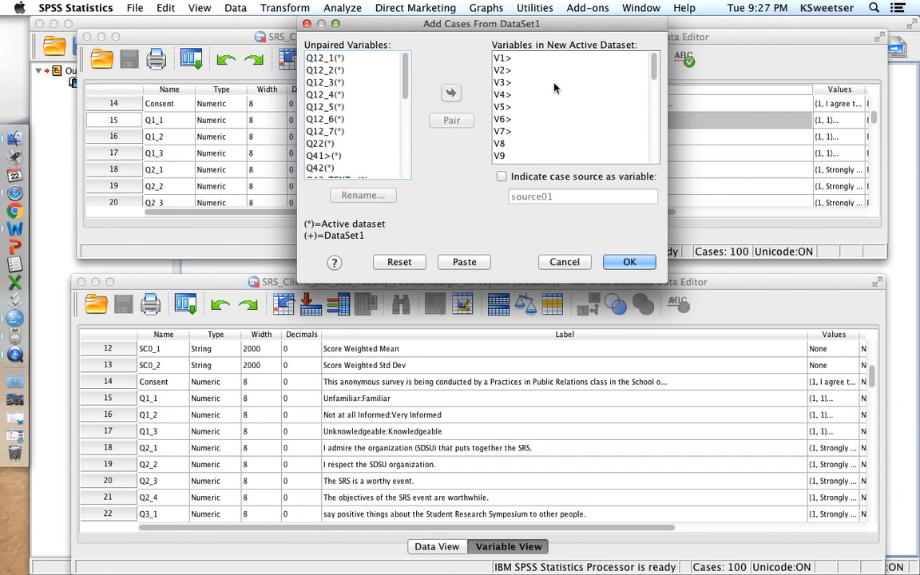
pyautogui.click(324, 71)
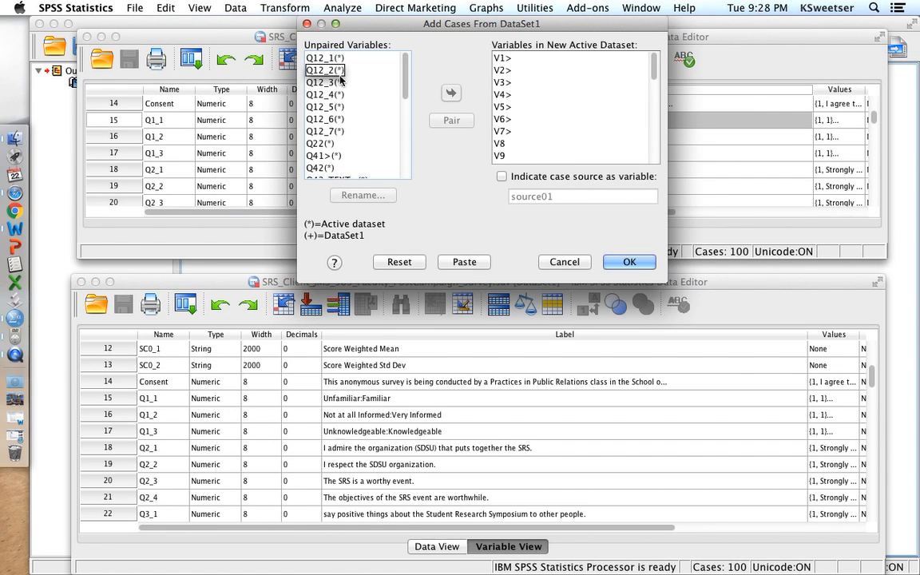
pyautogui.scroll(-3)
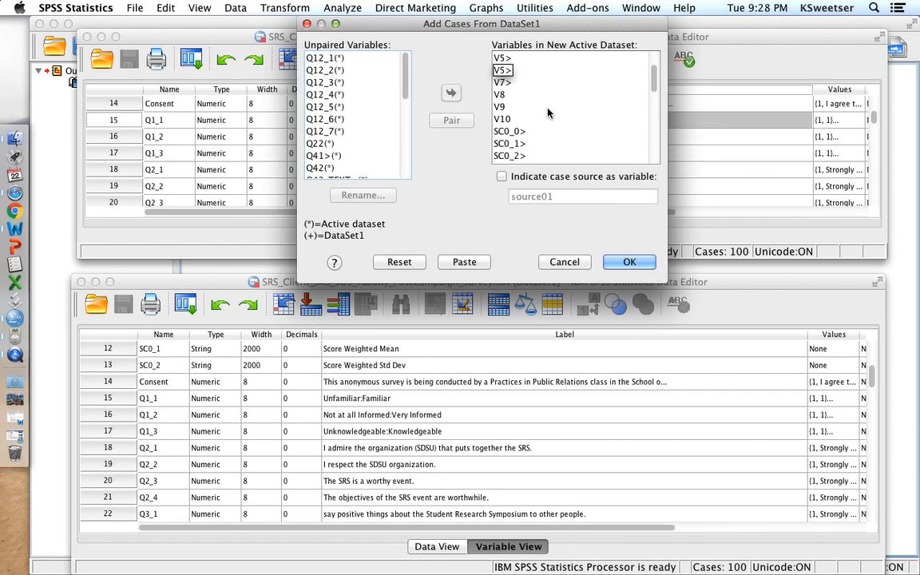
pyautogui.scroll(-3)
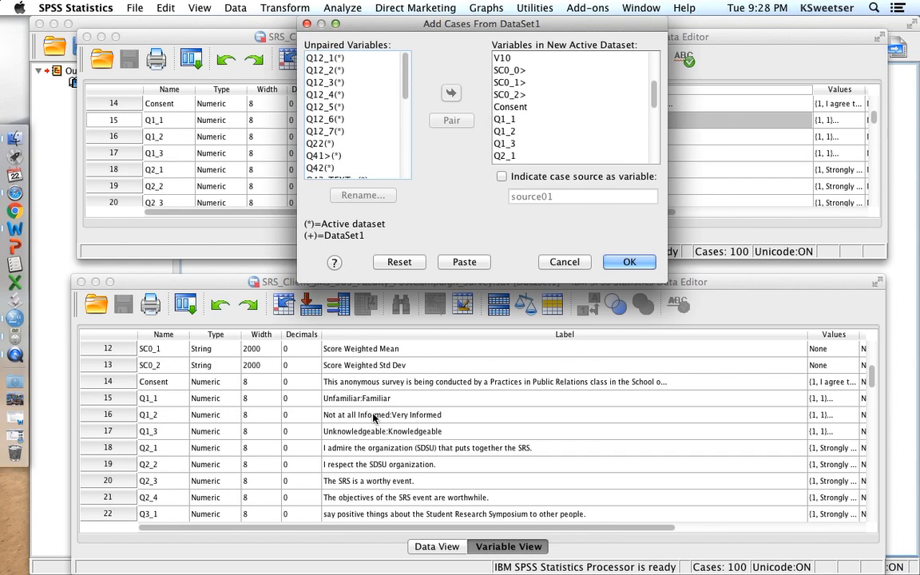
pyautogui.moveTo(390, 434)
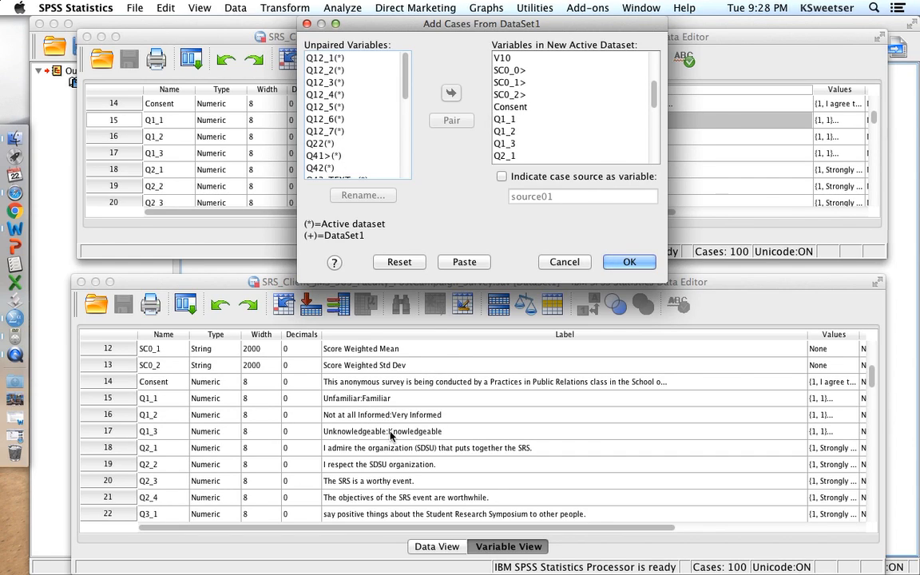
pyautogui.click(504, 118)
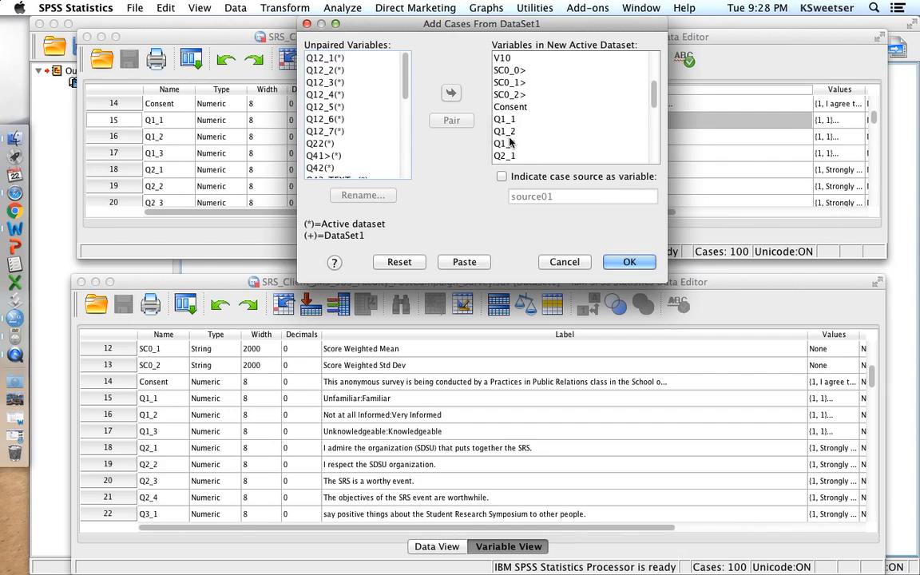
pyautogui.click(505, 131)
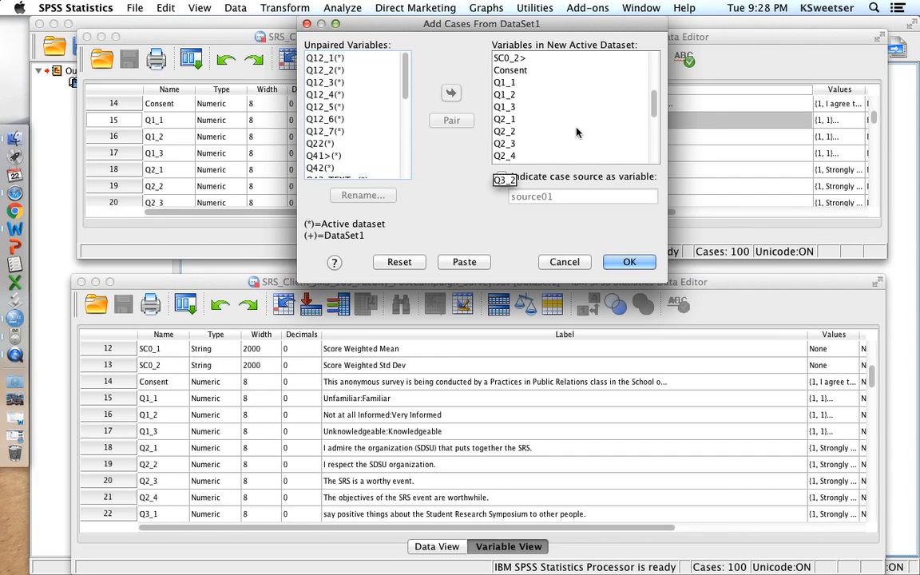
pyautogui.click(502, 176)
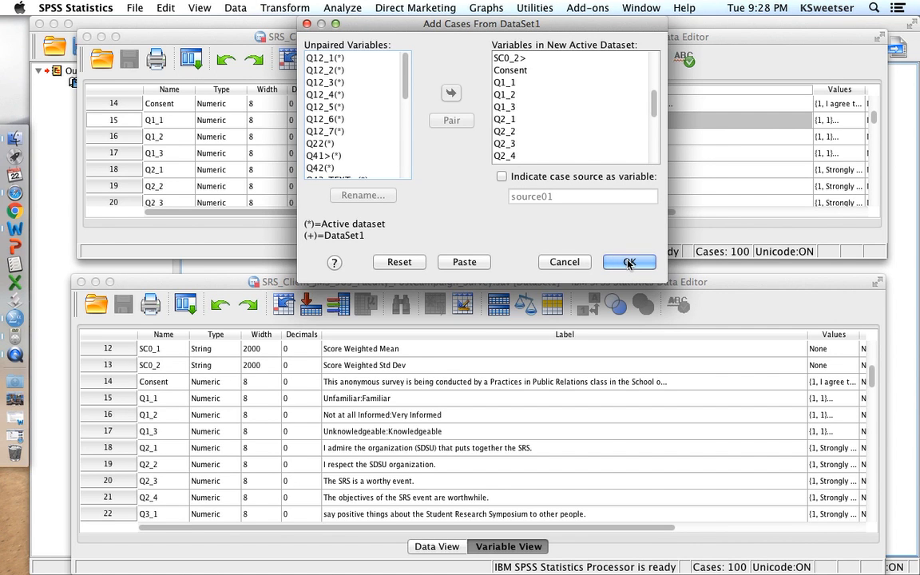
pyautogui.click(629, 262)
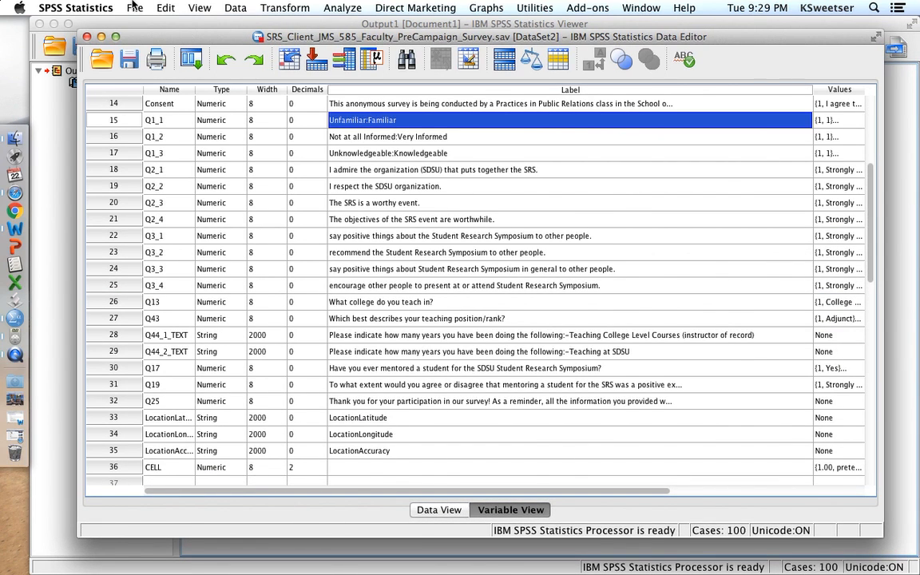
# Save the merged data as SRS_Client_JMS_585_Faculty_COMBINED_pre_and_post_campaign_Survey.sav in Downloads
pyautogui.click(134, 8)
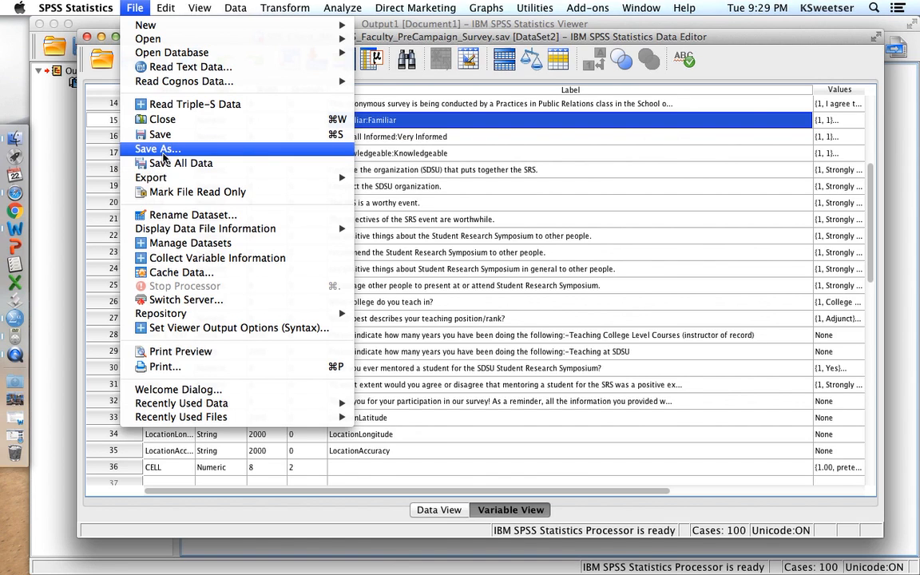
pyautogui.click(157, 150)
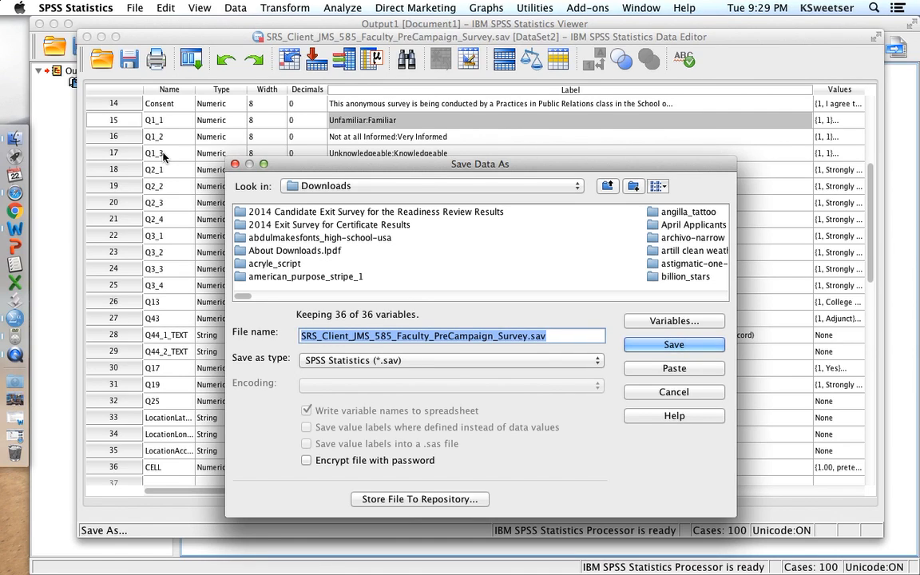
pyautogui.click(434, 336)
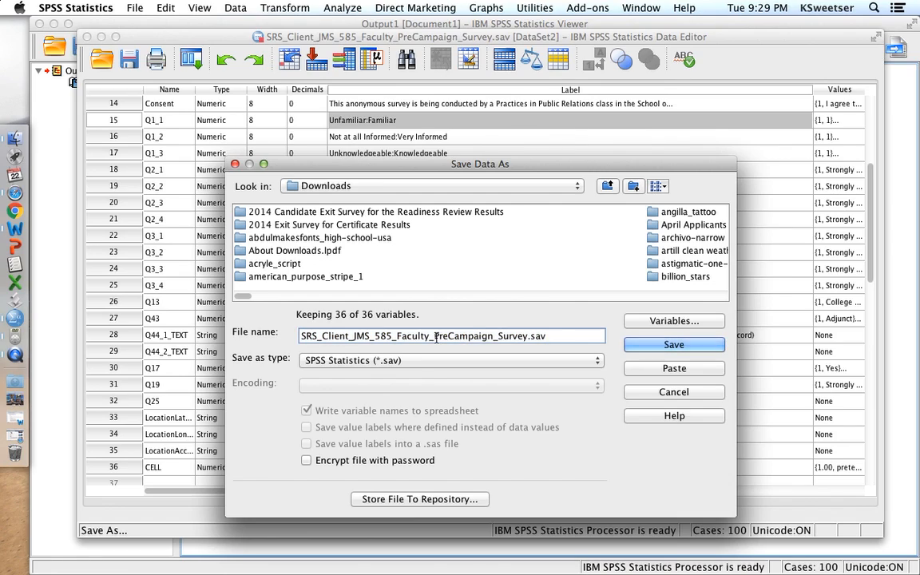
pyautogui.doubleClick(441, 335)
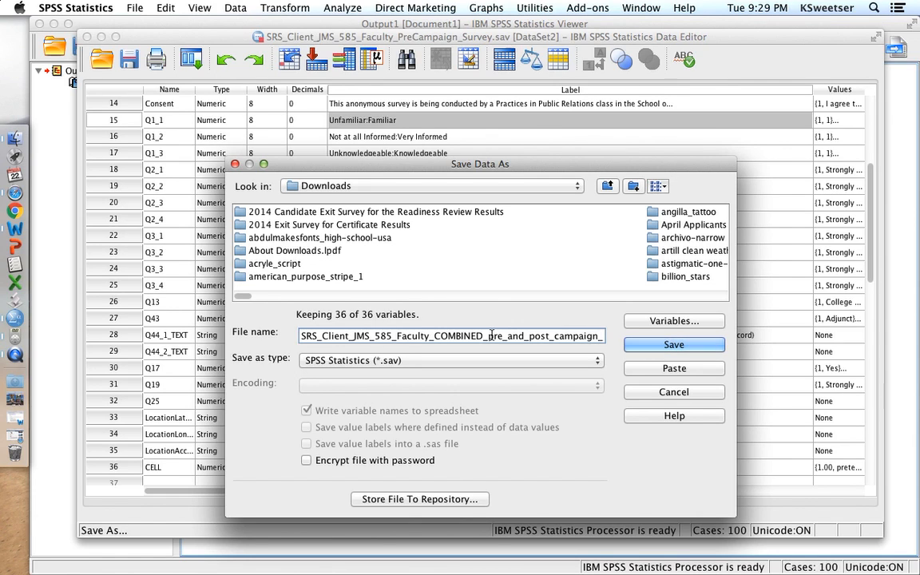
pyautogui.click(674, 345)
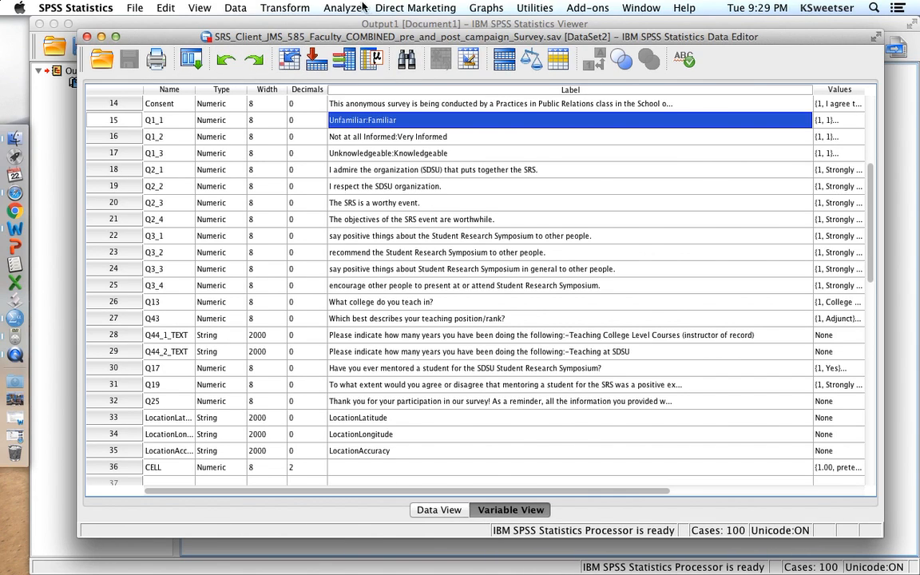
pyautogui.click(342, 6)
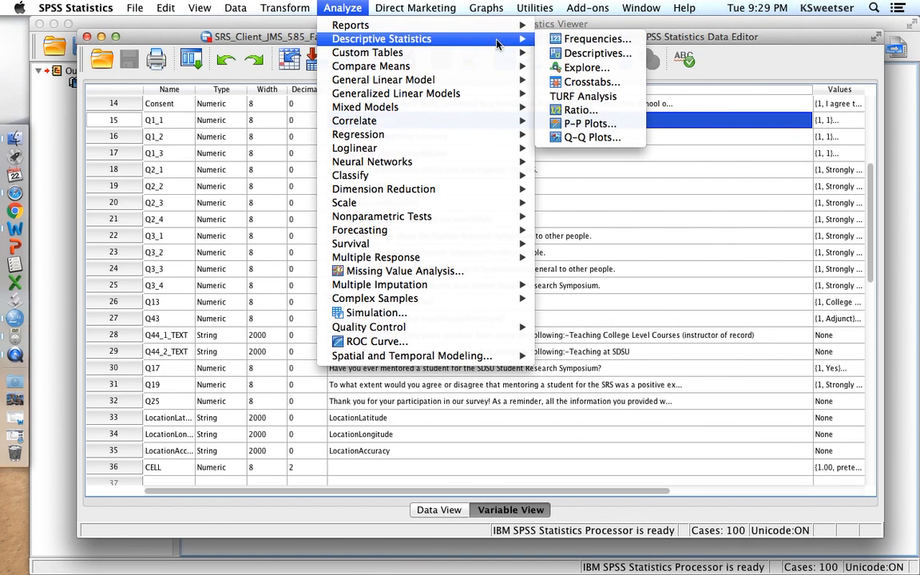
pyautogui.moveTo(591, 38)
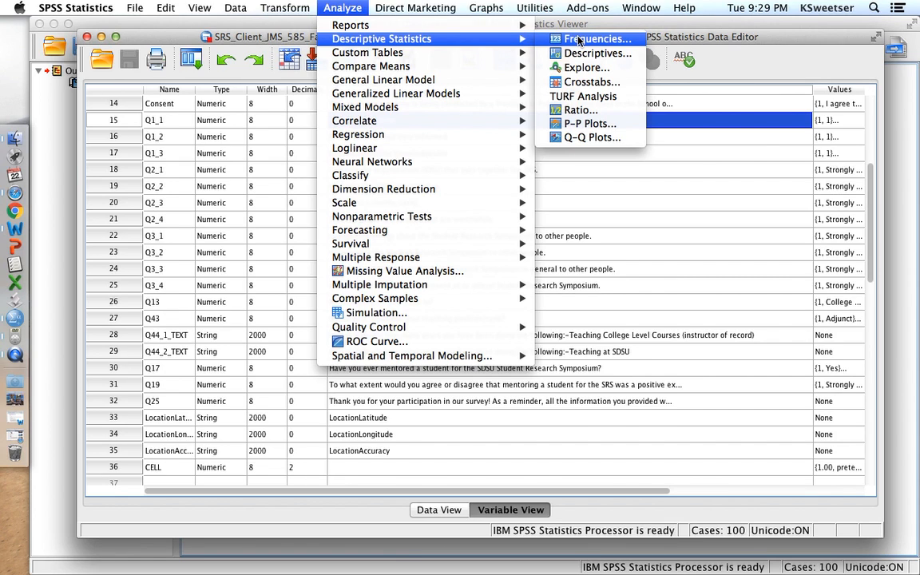
# Run Frequencies on CELL, giving 158 pretest and 91 posttest of 249 cases
pyautogui.click(597, 39)
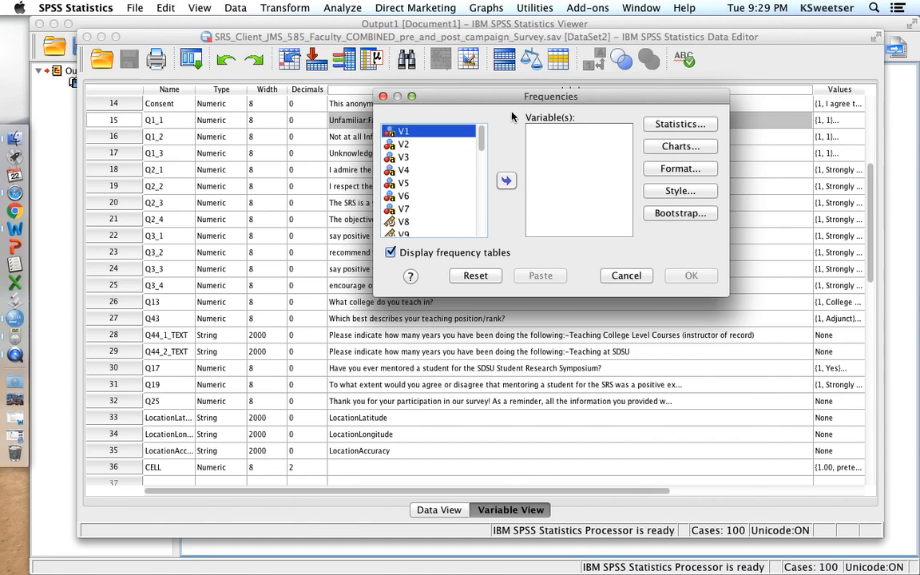
pyautogui.scroll(-3)
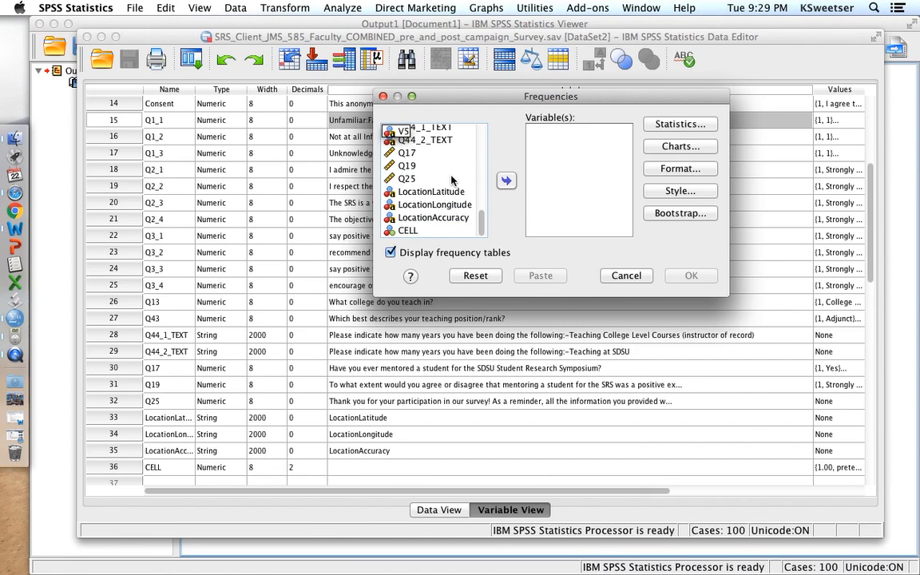
pyautogui.click(408, 230)
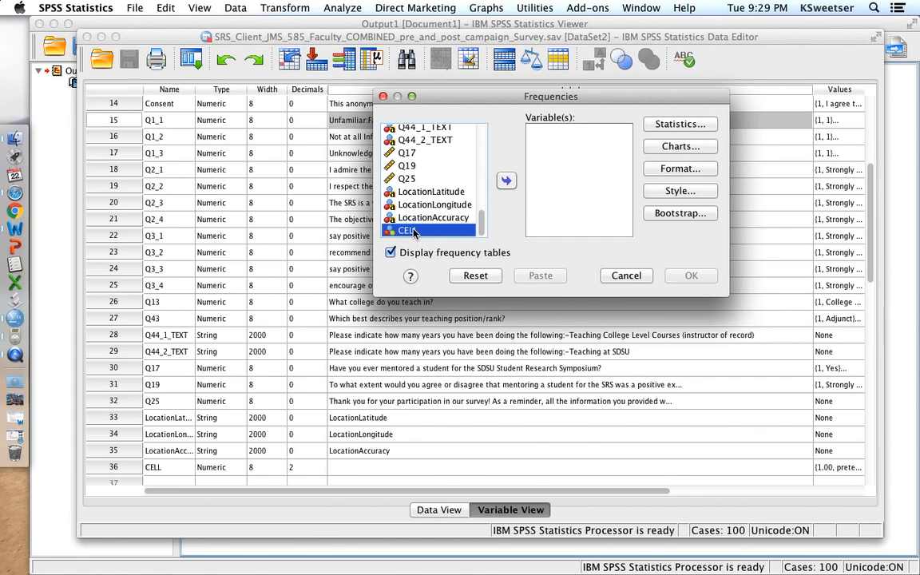
pyautogui.click(507, 179)
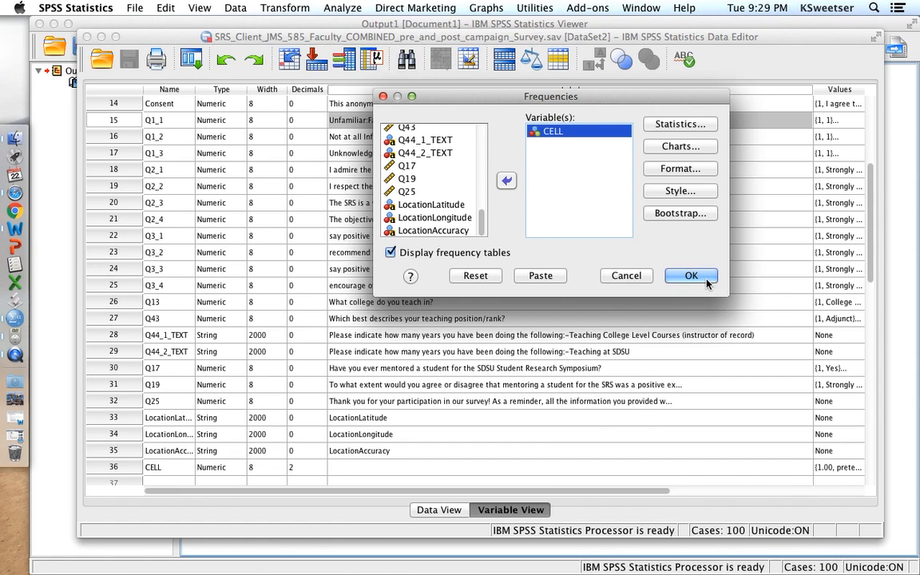
pyautogui.click(690, 274)
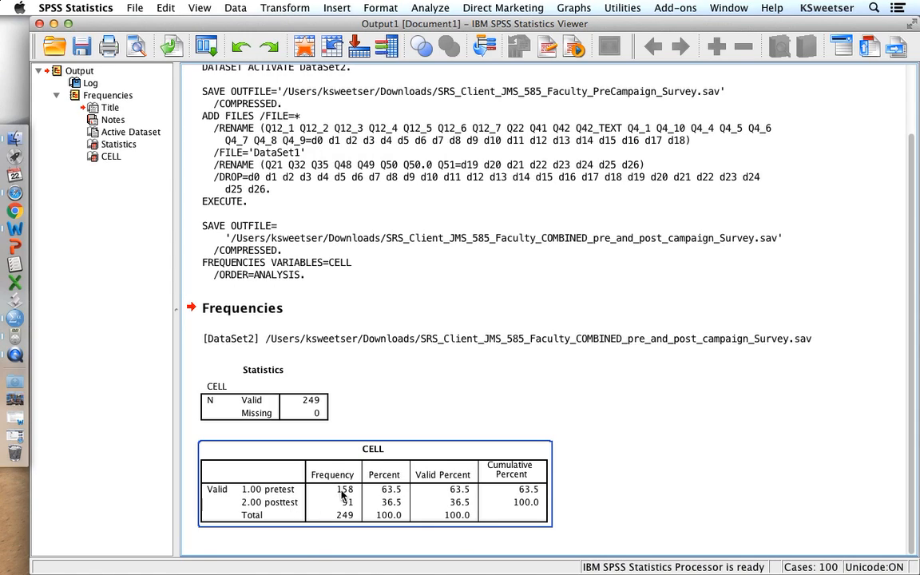
pyautogui.moveTo(438, 481)
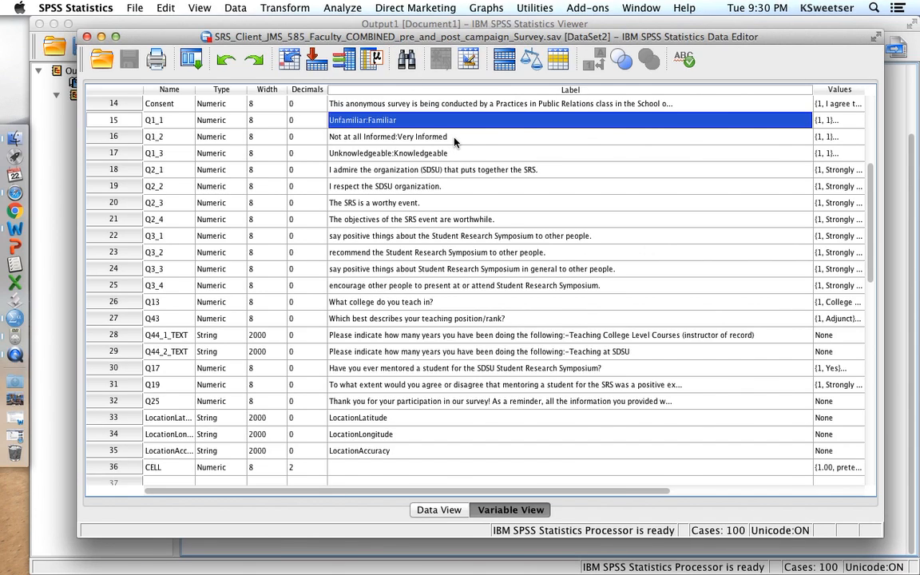
pyautogui.moveTo(415, 137)
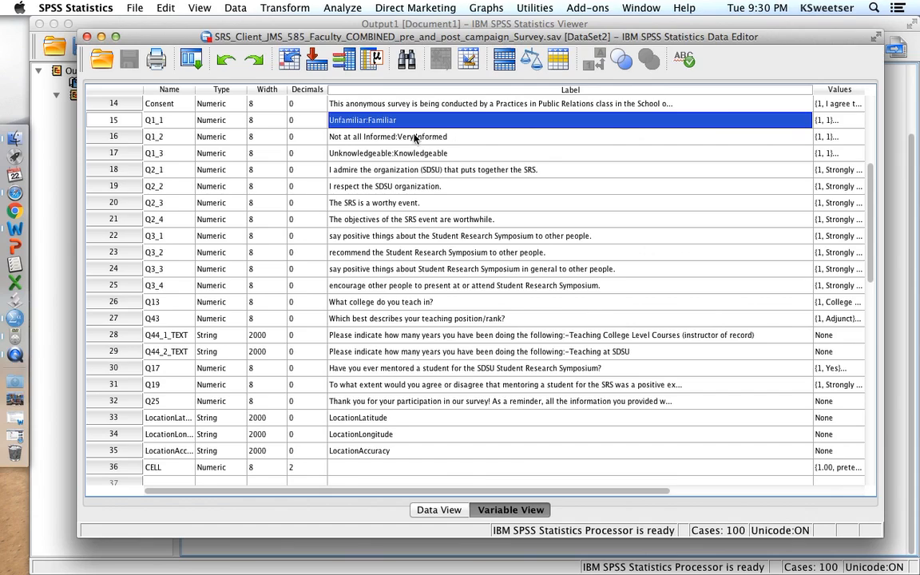
pyautogui.moveTo(492, 168)
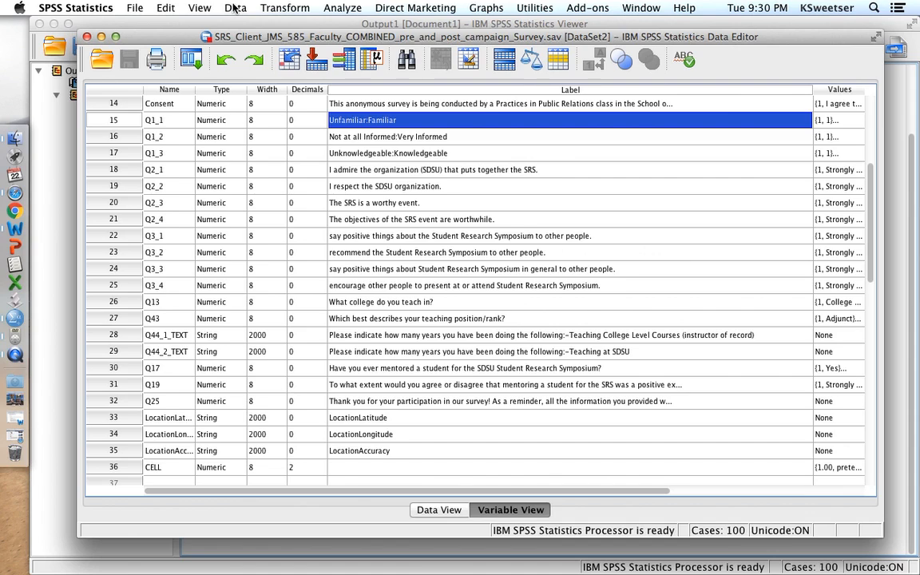
pyautogui.click(235, 8)
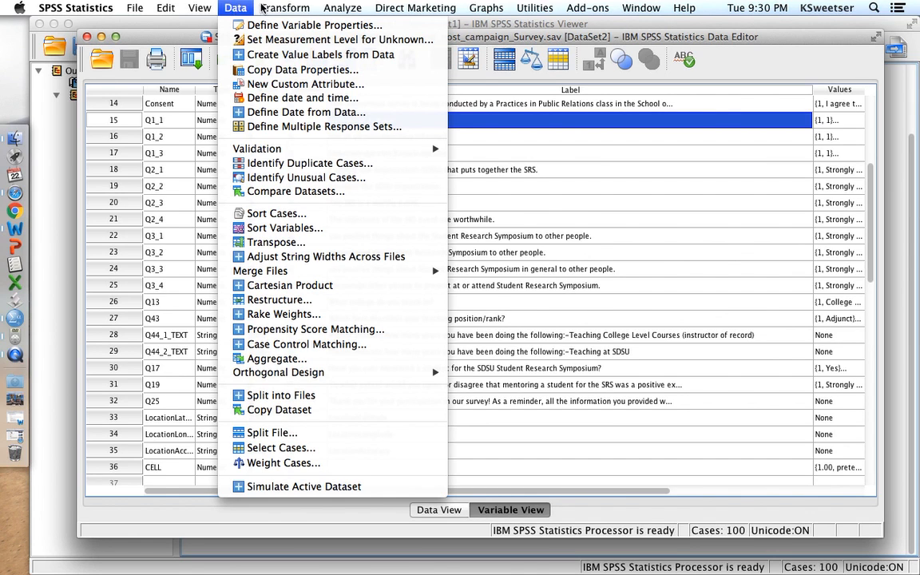
pyautogui.click(284, 7)
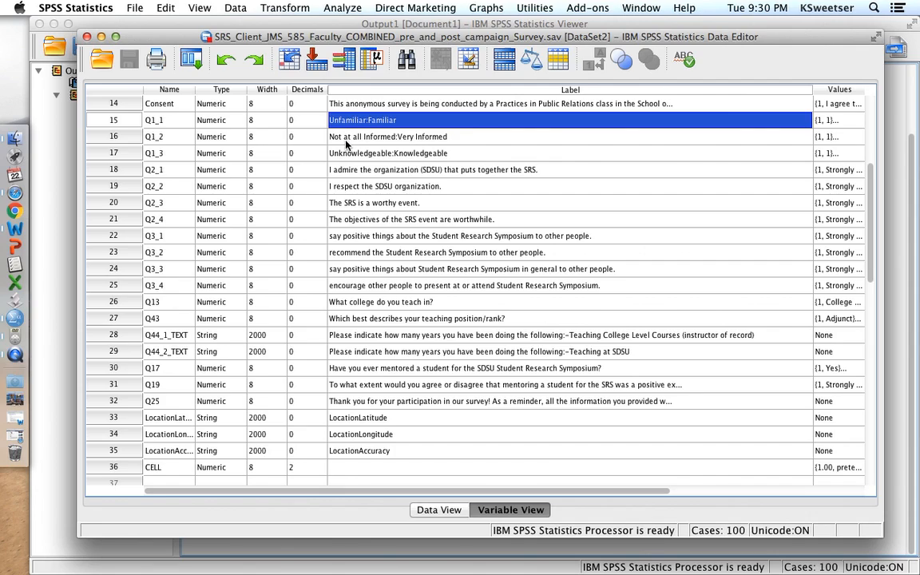
pyautogui.moveTo(356, 155)
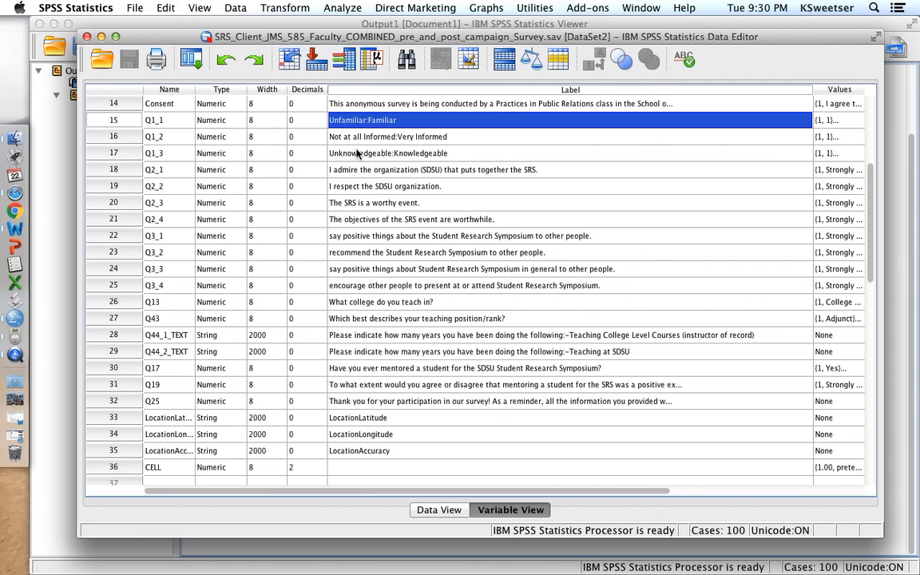
pyautogui.moveTo(358, 128)
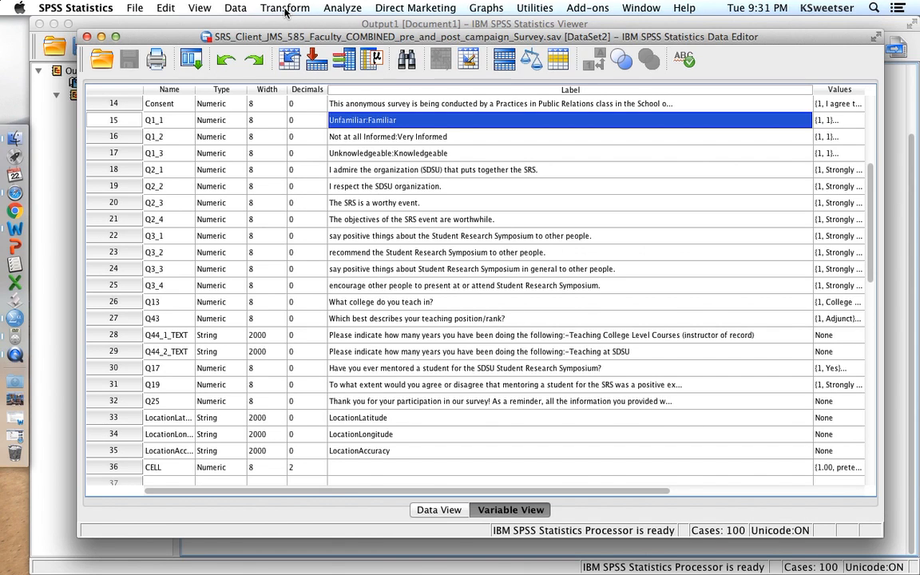
# Compute a new variable KNOW as Q1_1+Q1_2+Q1_3 via Transform > Compute Variable
pyautogui.click(285, 7)
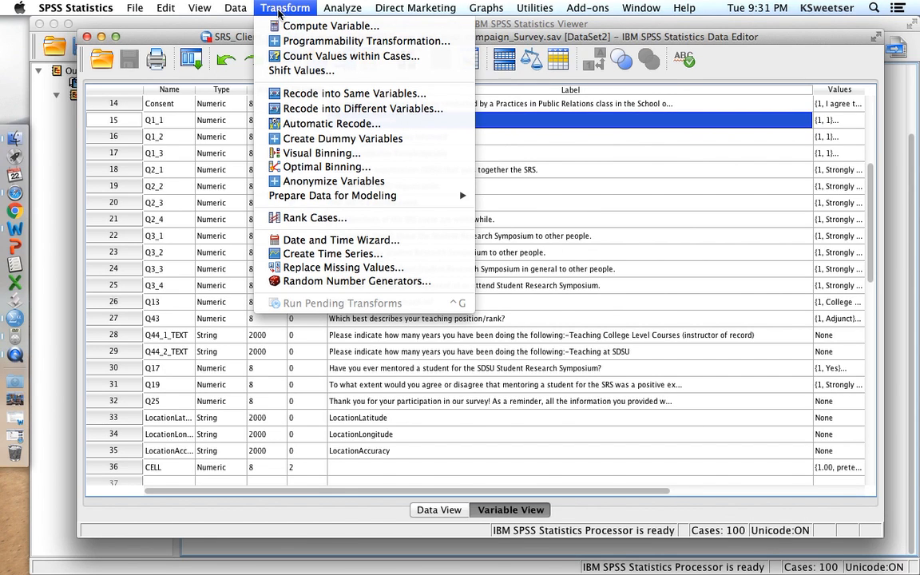
pyautogui.click(331, 26)
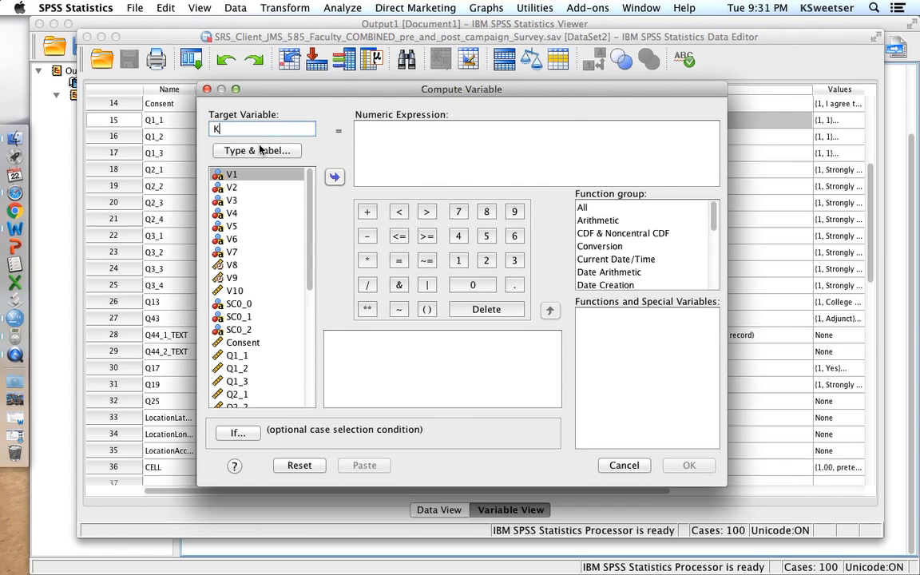
pyautogui.write('NOW')
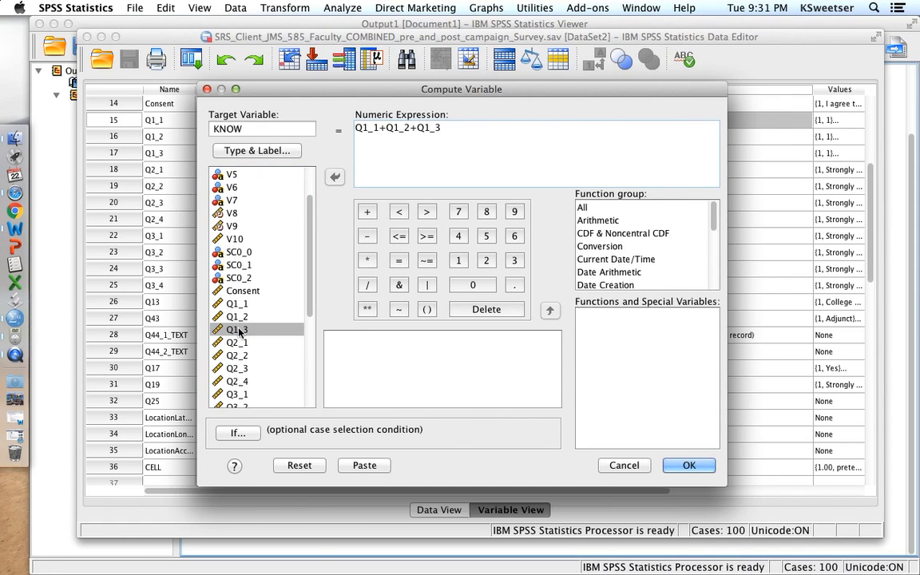
pyautogui.click(689, 465)
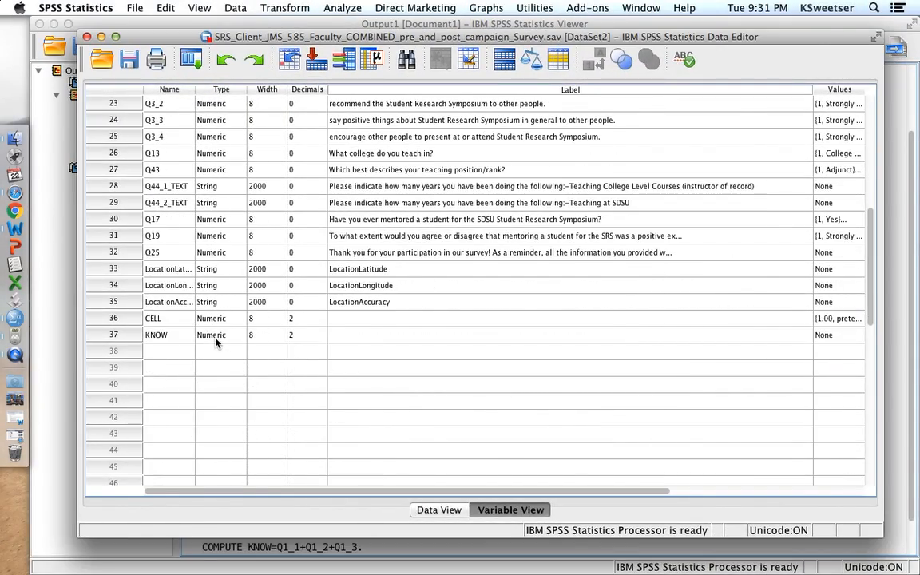
pyautogui.moveTo(351, 40)
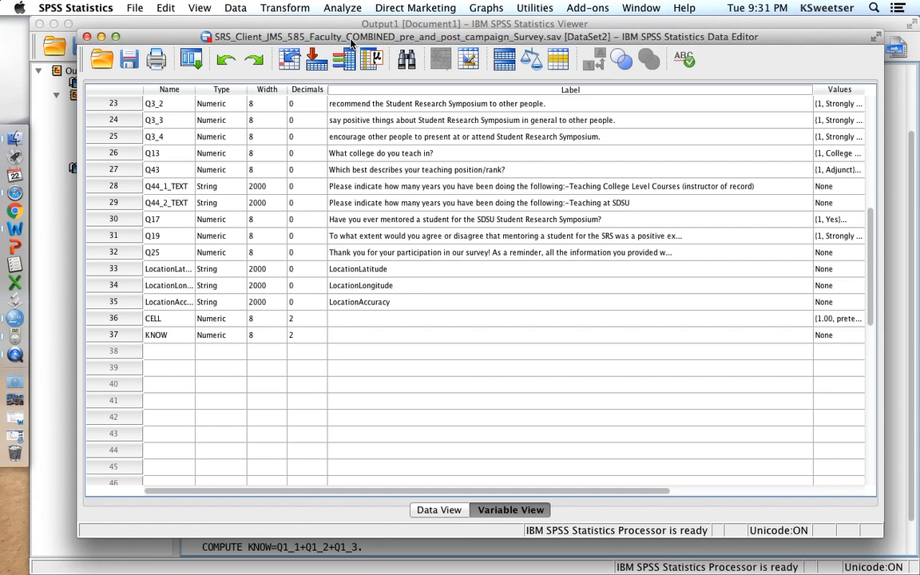
pyautogui.moveTo(342, 8)
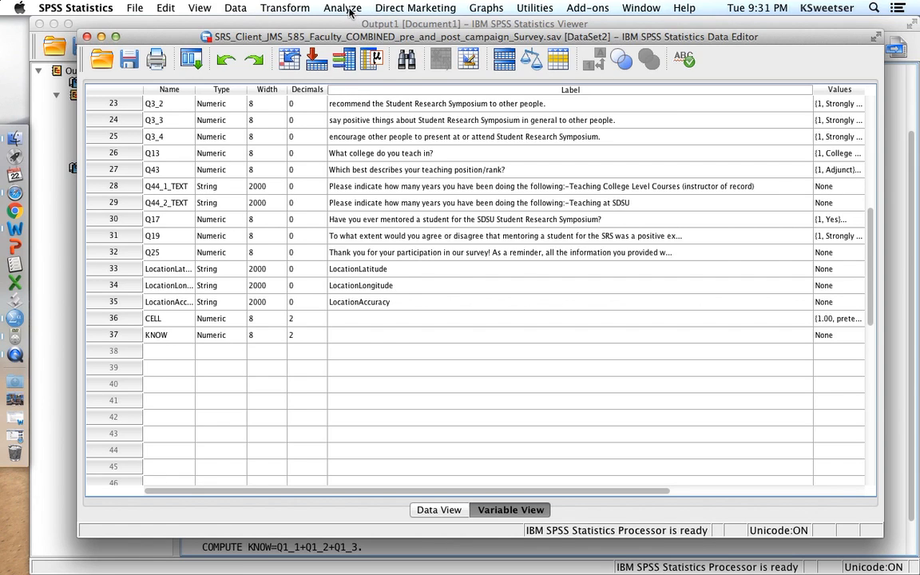
# Start an Independent-Samples T Test with KNOW as the test variable
pyautogui.click(342, 6)
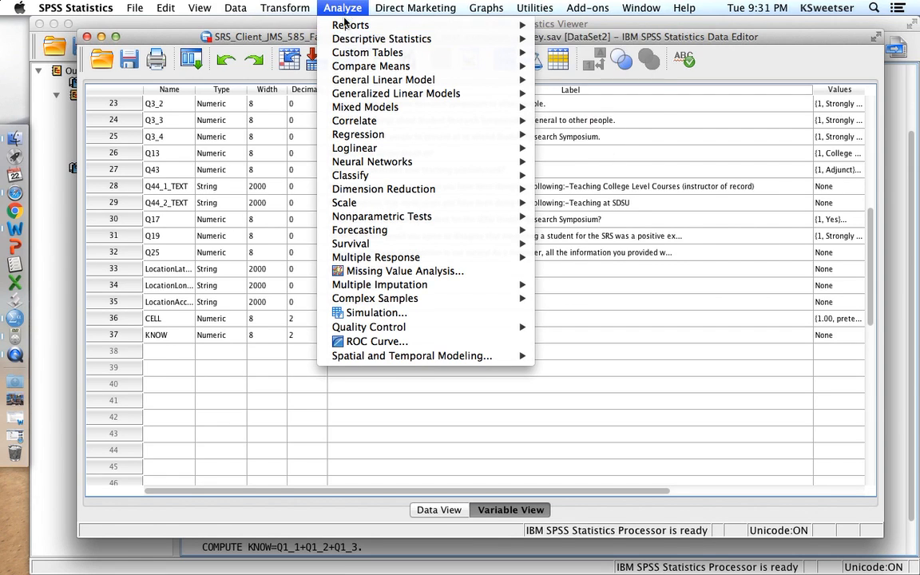
pyautogui.moveTo(371, 66)
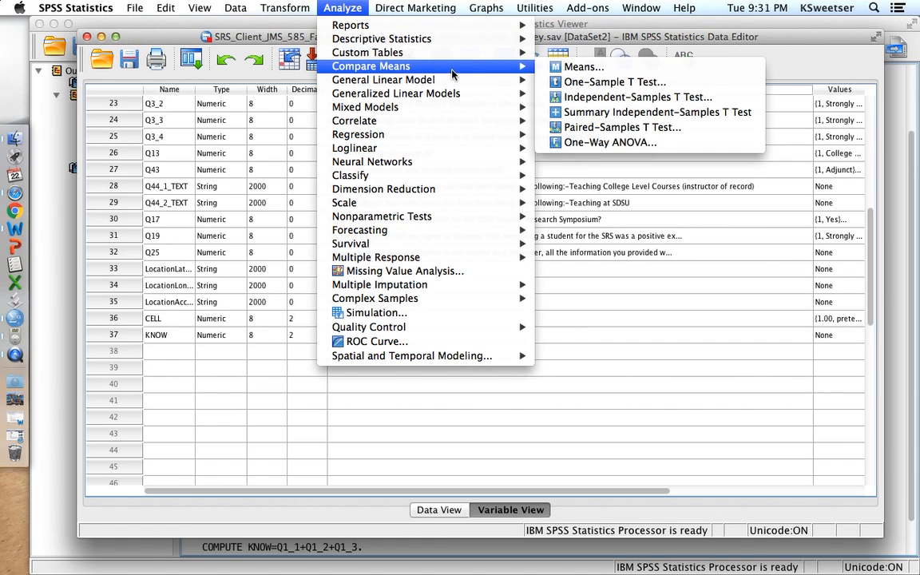
pyautogui.moveTo(636, 97)
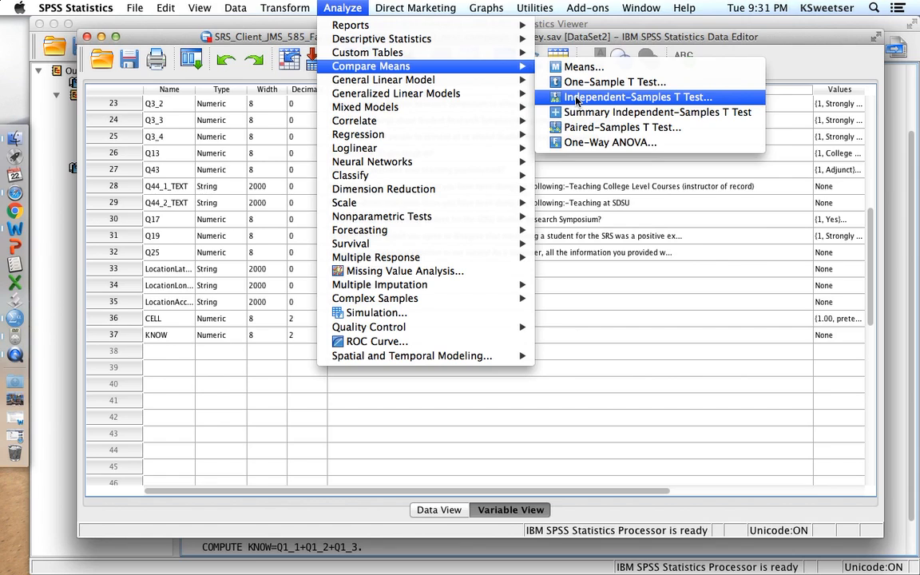
pyautogui.click(638, 97)
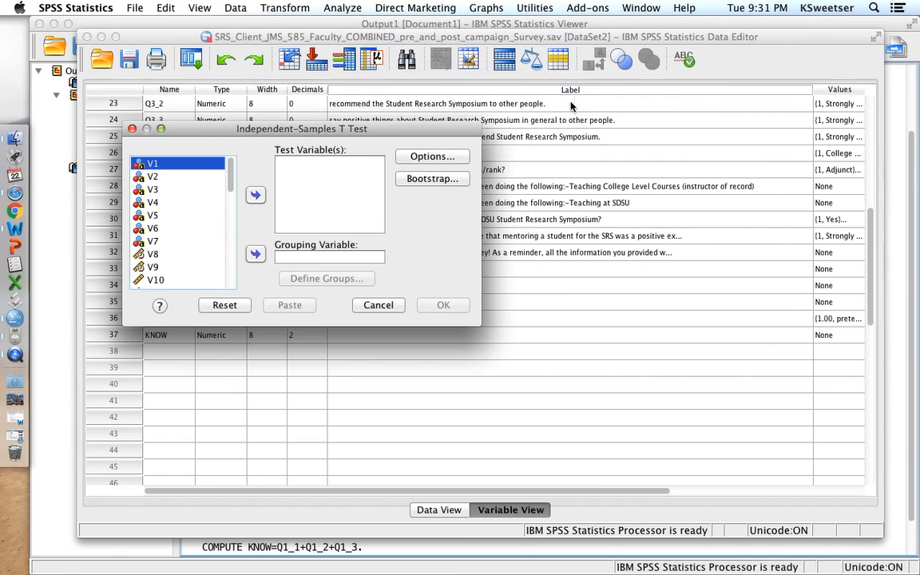
pyautogui.scroll(-3)
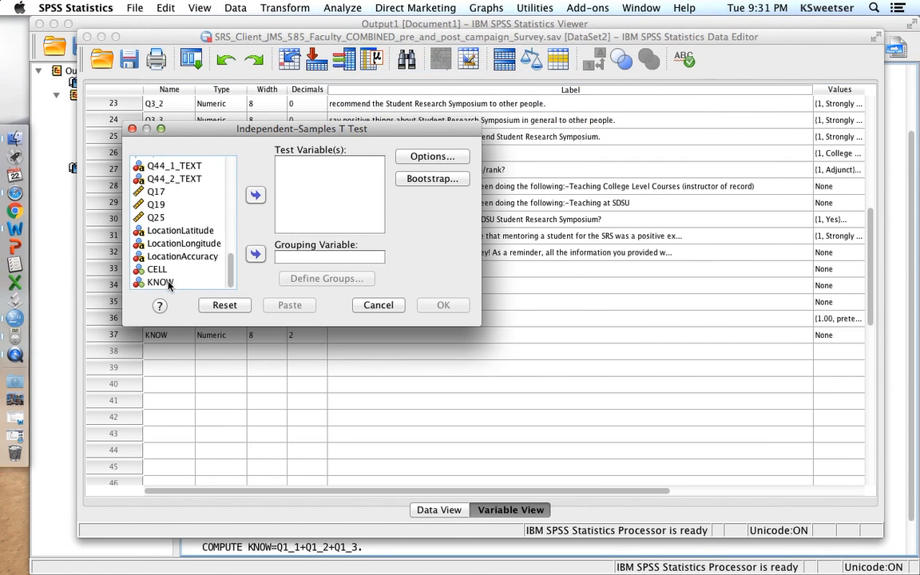
pyautogui.click(256, 195)
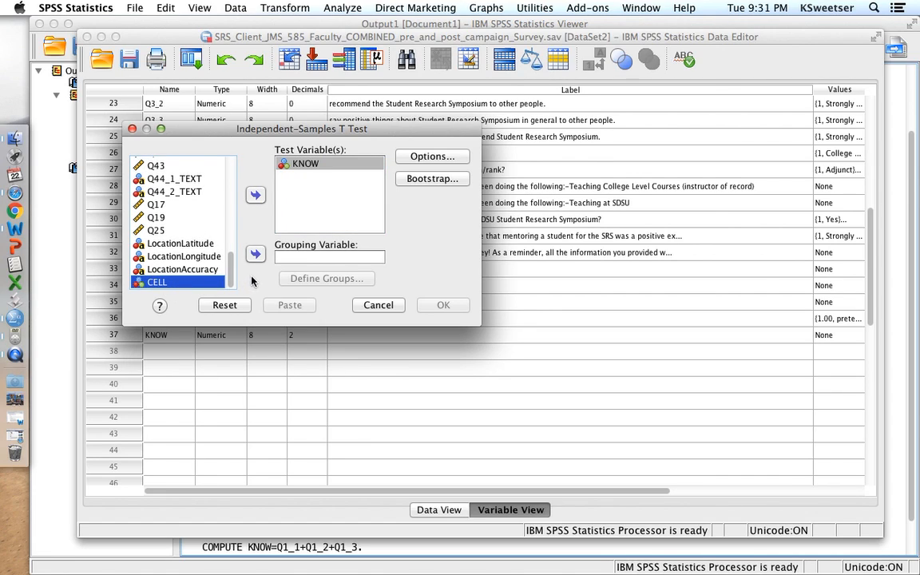
# Use CELL as the grouping variable with groups defined as 1 and 2
pyautogui.click(255, 254)
pyautogui.write('1')
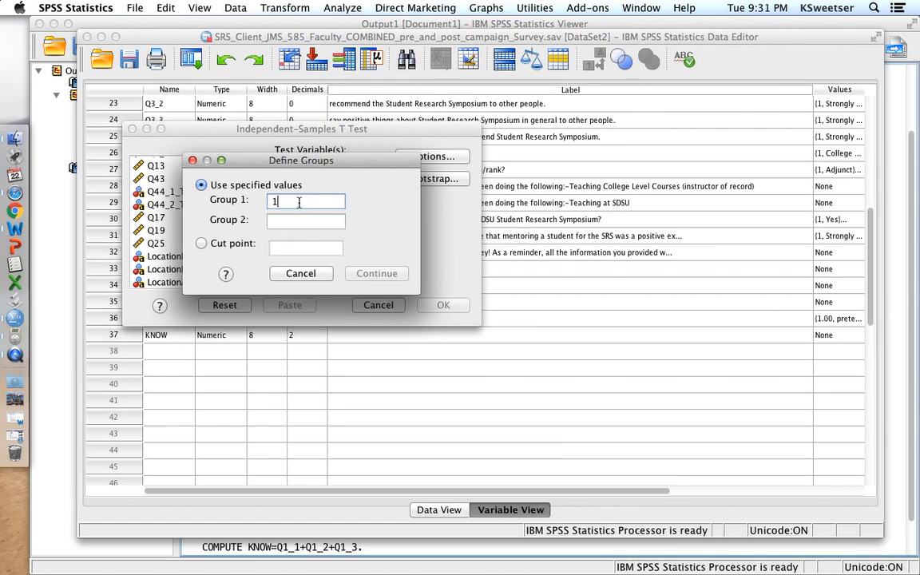
pyautogui.write('2')
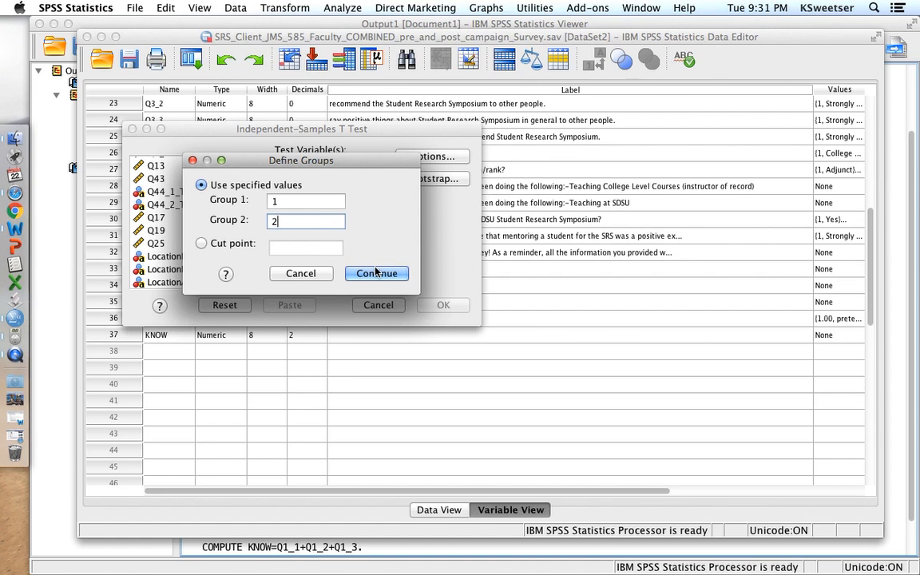
pyautogui.click(377, 273)
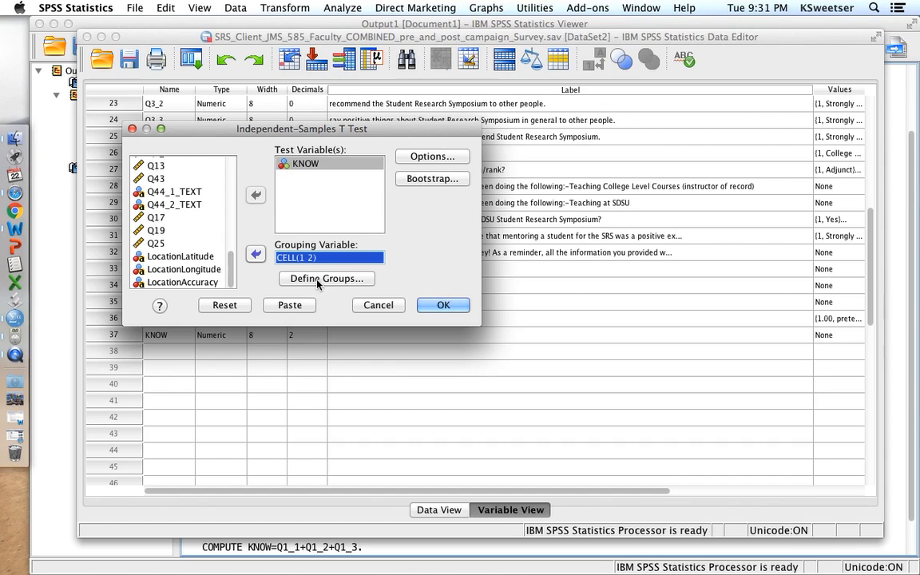
pyautogui.moveTo(342, 285)
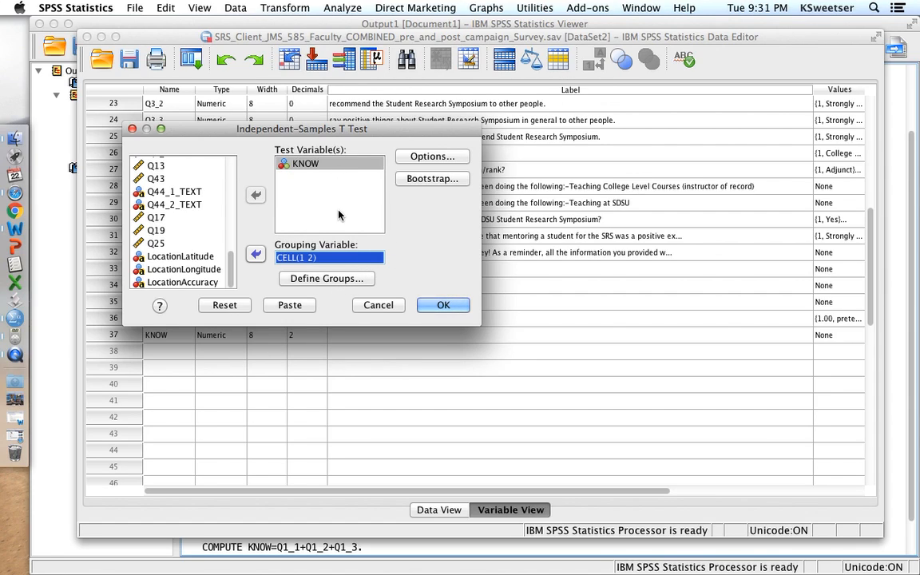
pyautogui.moveTo(341, 275)
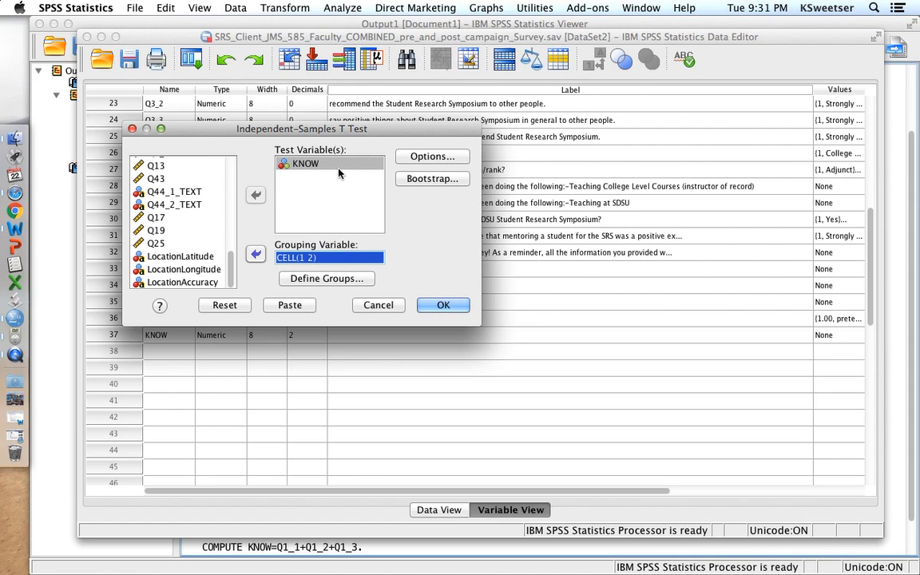
pyautogui.click(305, 163)
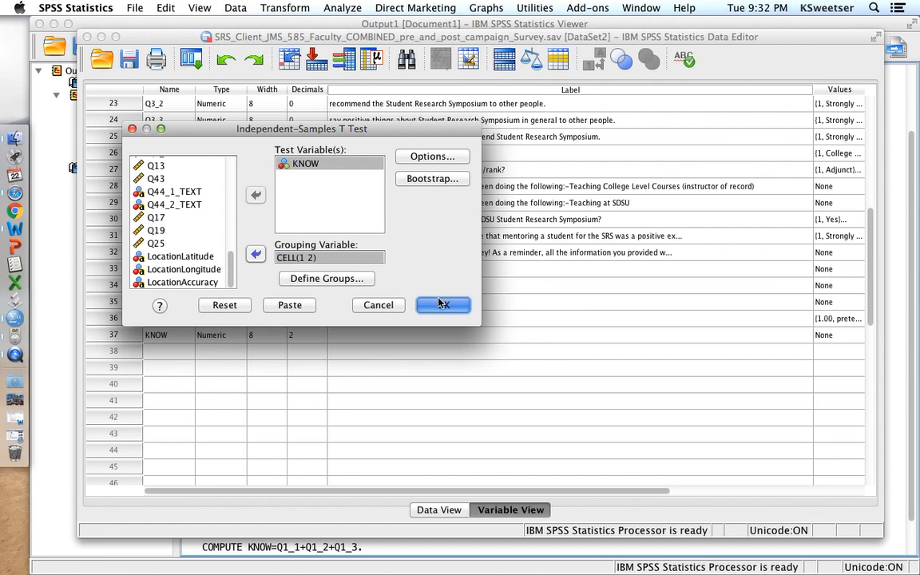
# Run the t-test and view the Independent Samples Test table (pretest 13.50 vs posttest 14.31, t = -1.202, p = .231)
pyautogui.click(443, 303)
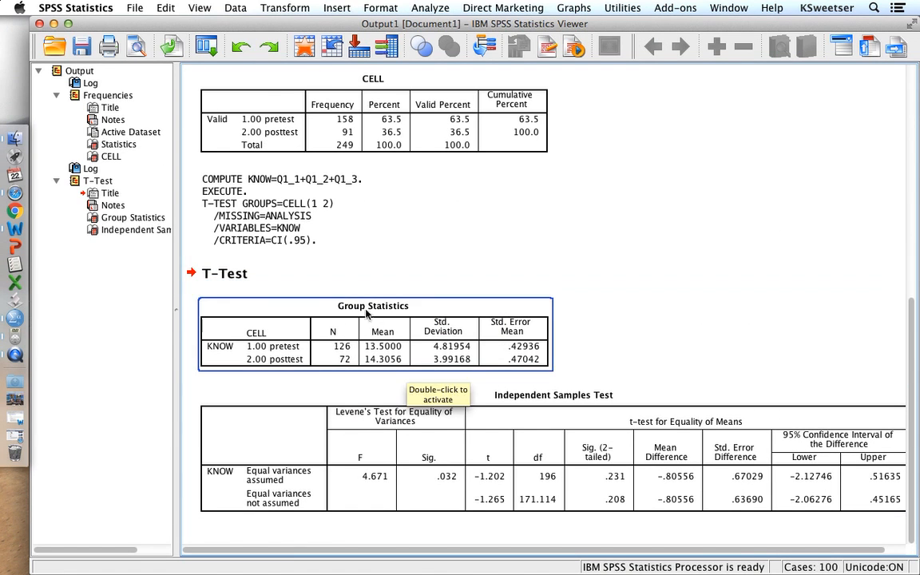
pyautogui.moveTo(358, 357)
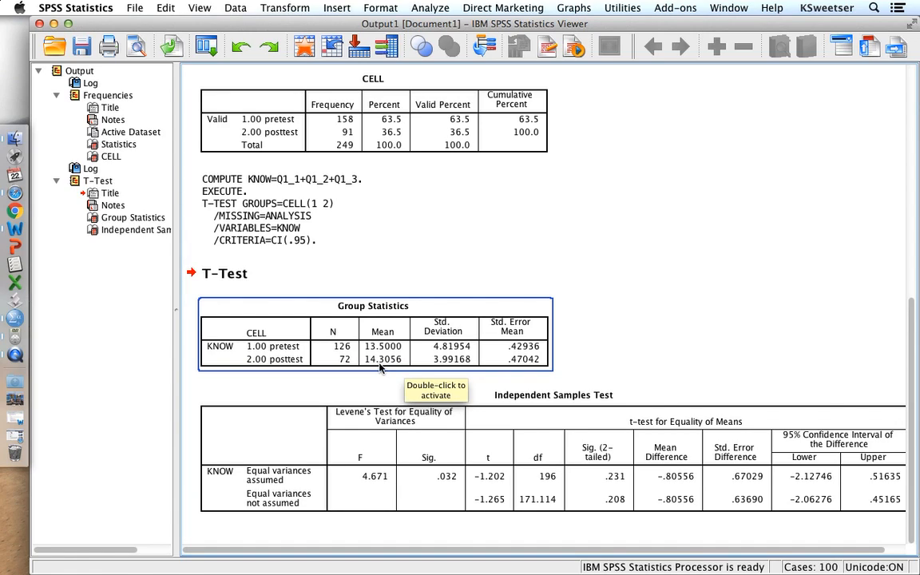
pyautogui.moveTo(369, 355)
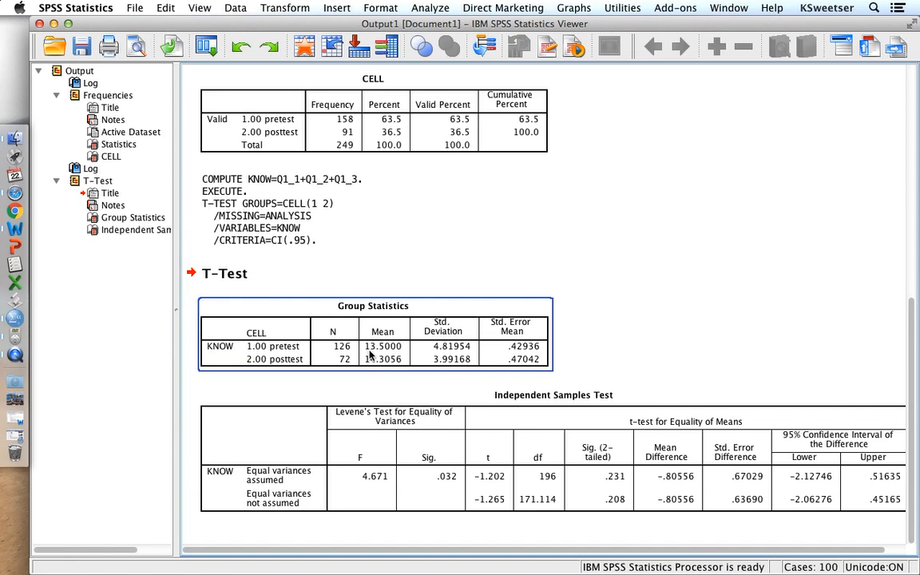
pyautogui.moveTo(371, 355)
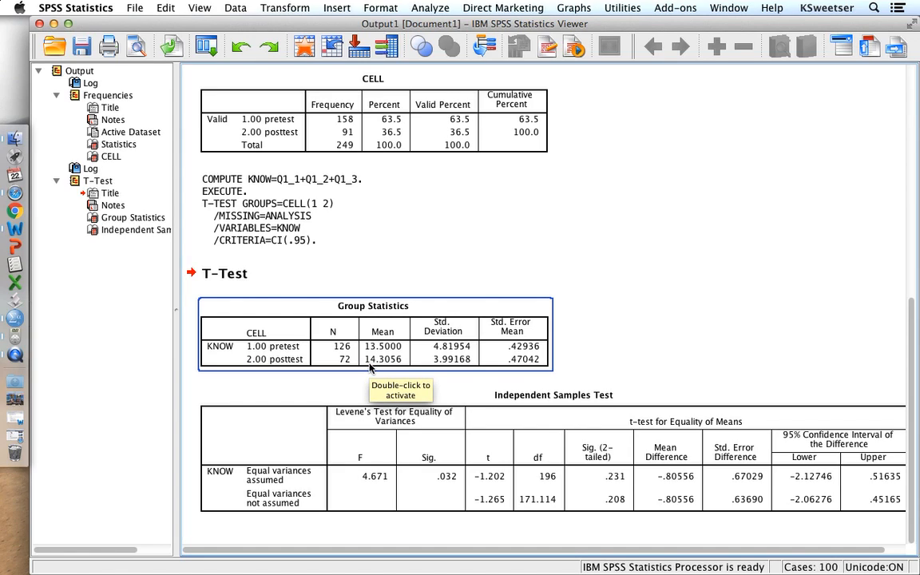
pyautogui.moveTo(370, 366)
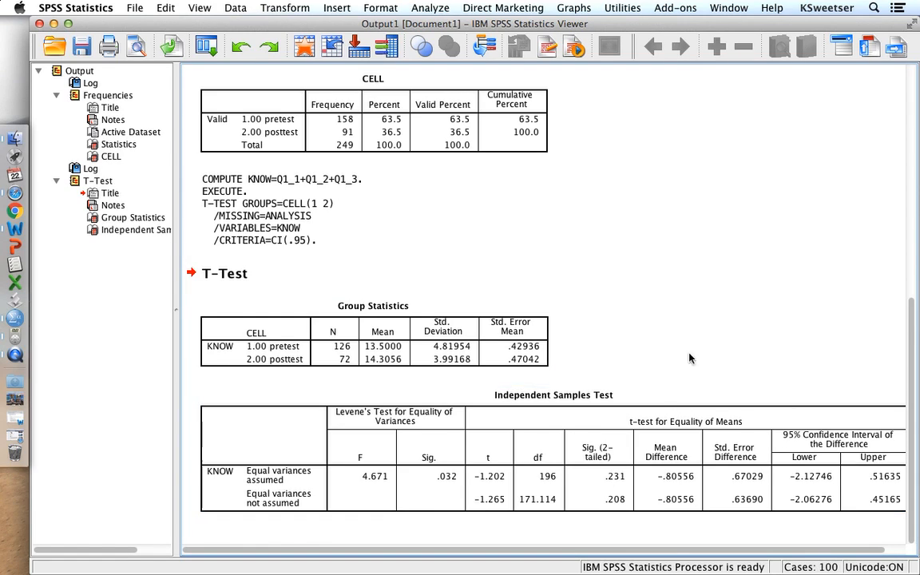
pyautogui.click(575, 473)
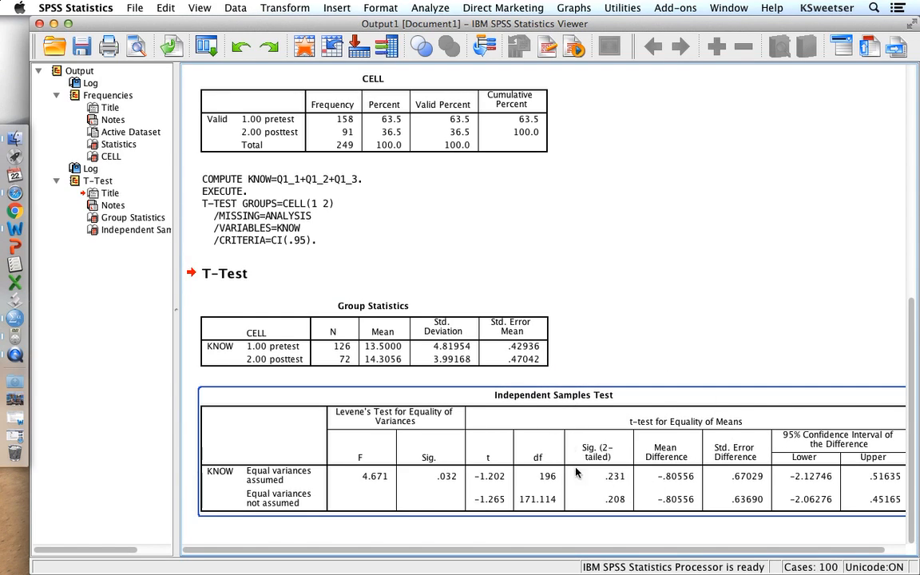
pyautogui.moveTo(615, 486)
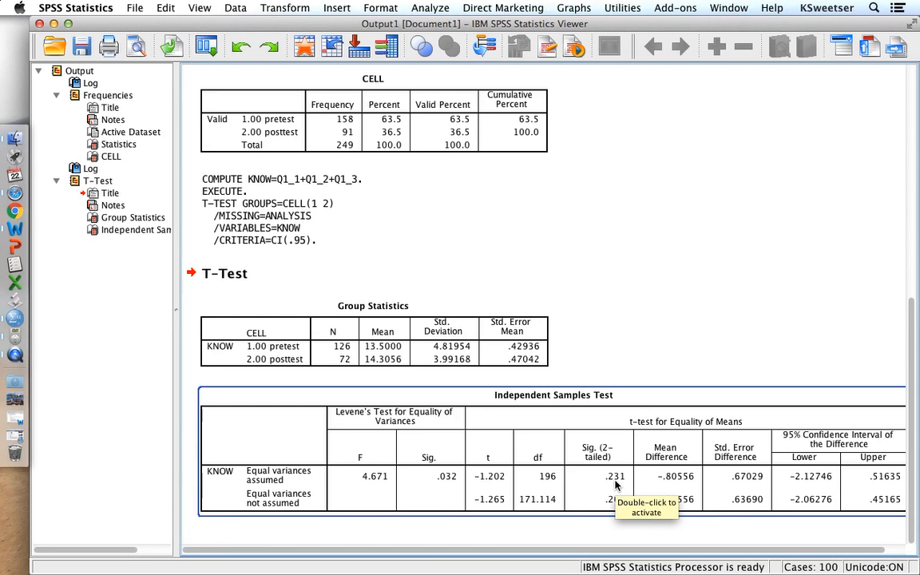
pyautogui.moveTo(615, 479)
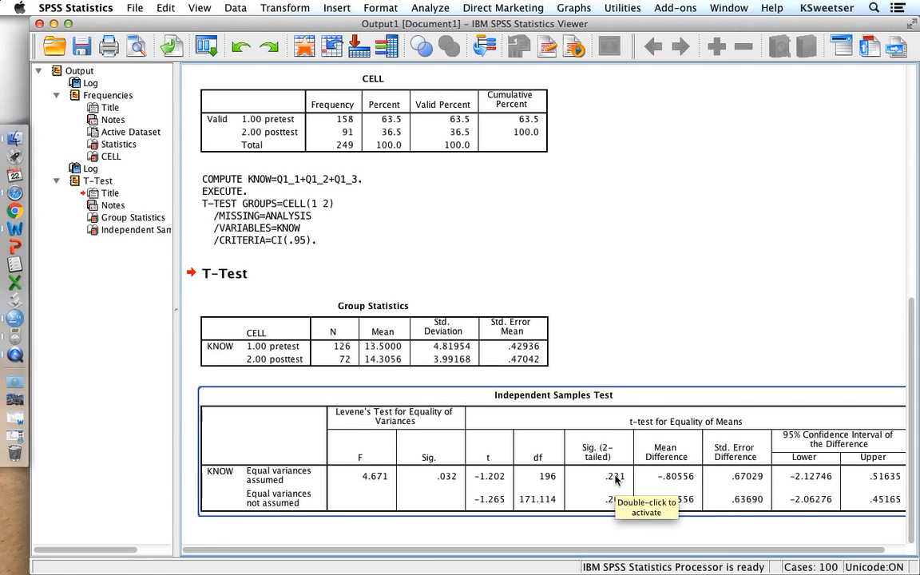